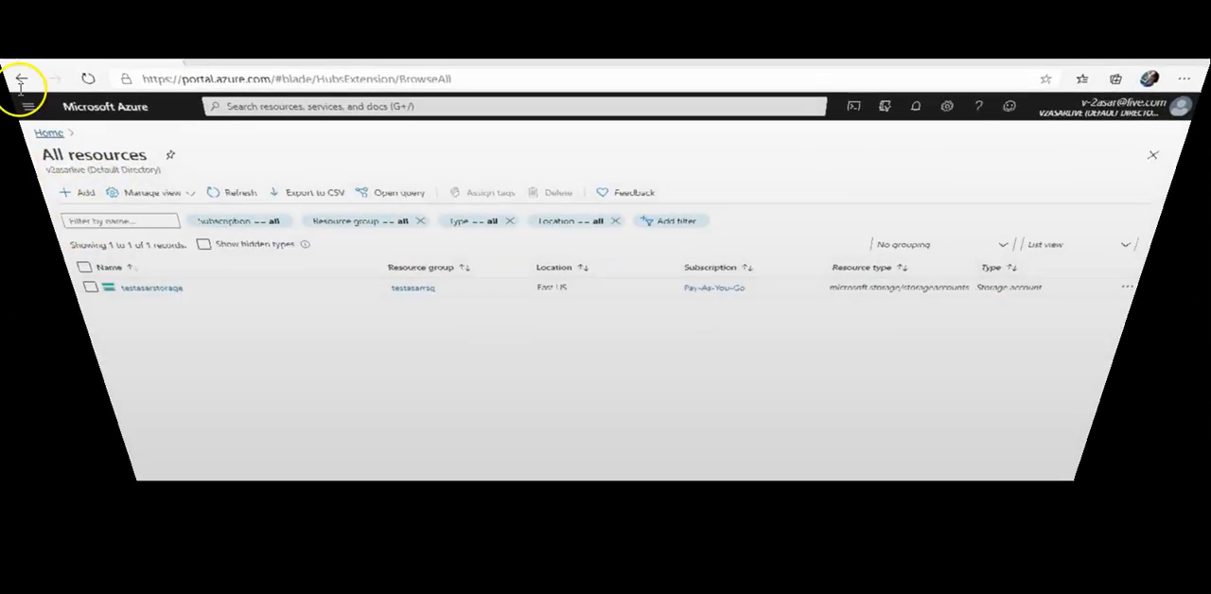
Step: Return from the All resources list to the Azure portal home page
click(19, 80)
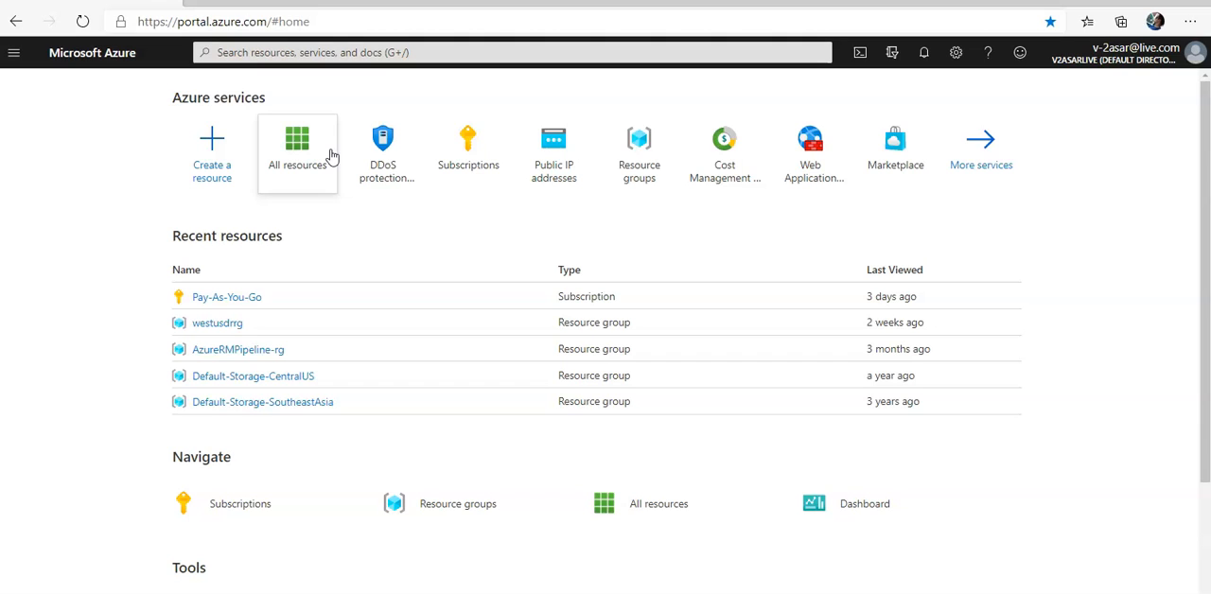
Step: Create a new resource, search the Marketplace for 'dns' and start a DNS zone
click(212, 151)
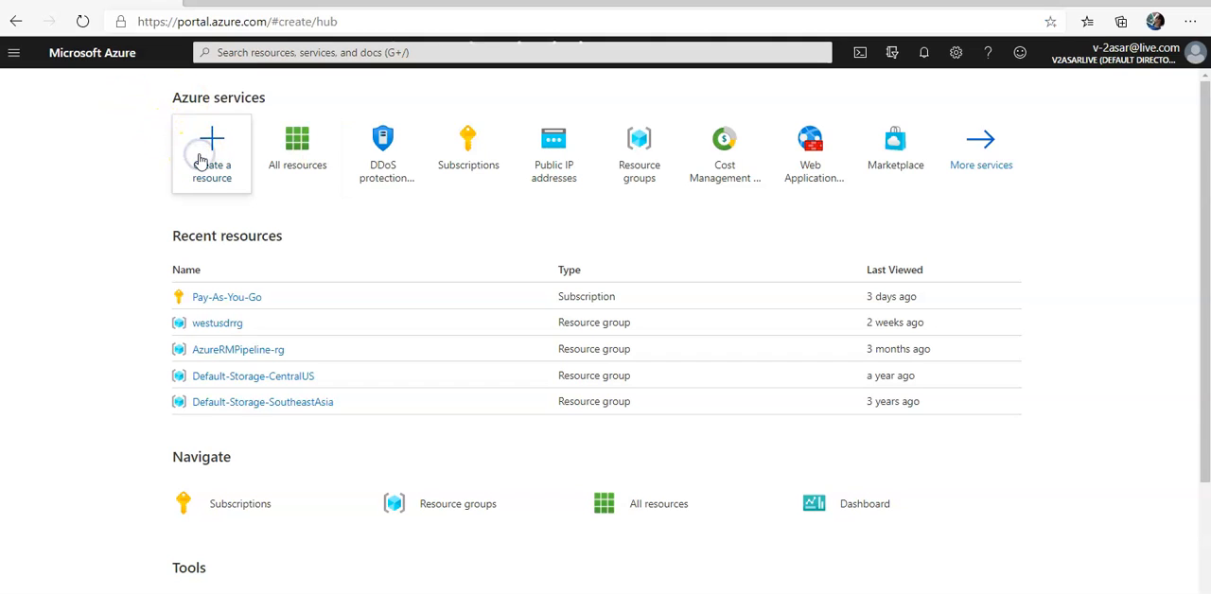
click(212, 151)
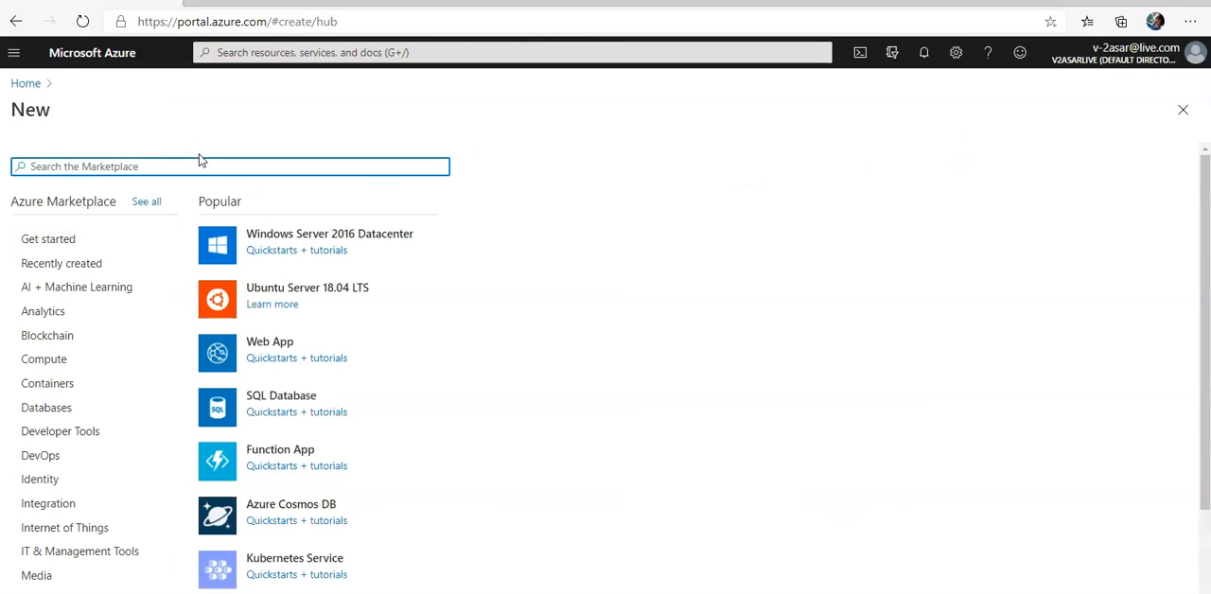
text(dns)
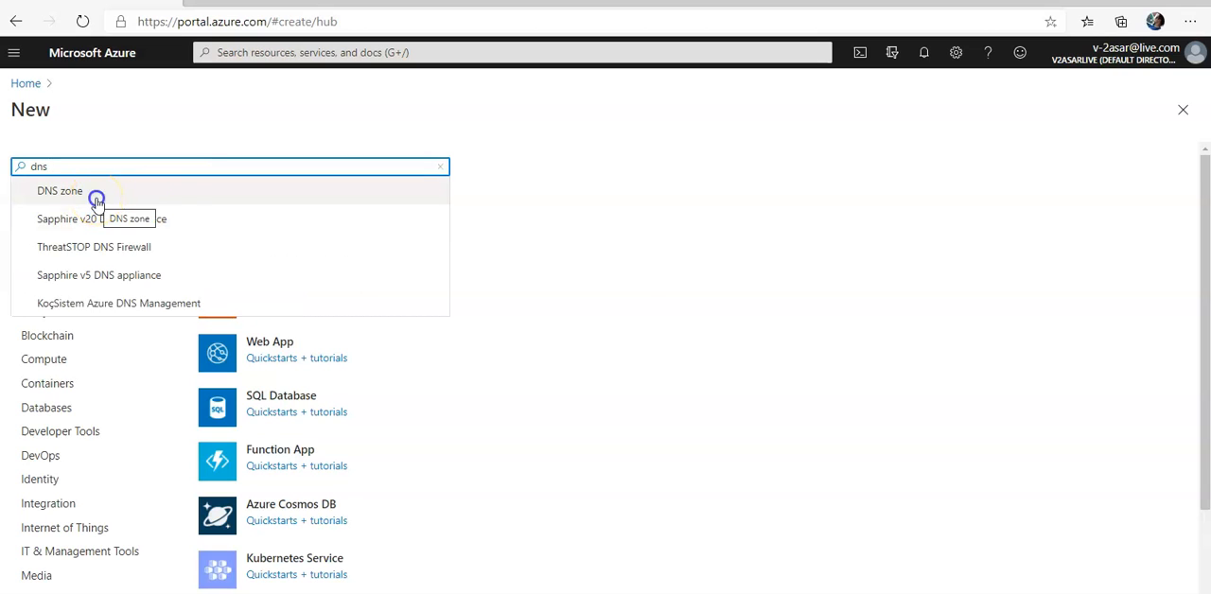
click(60, 189)
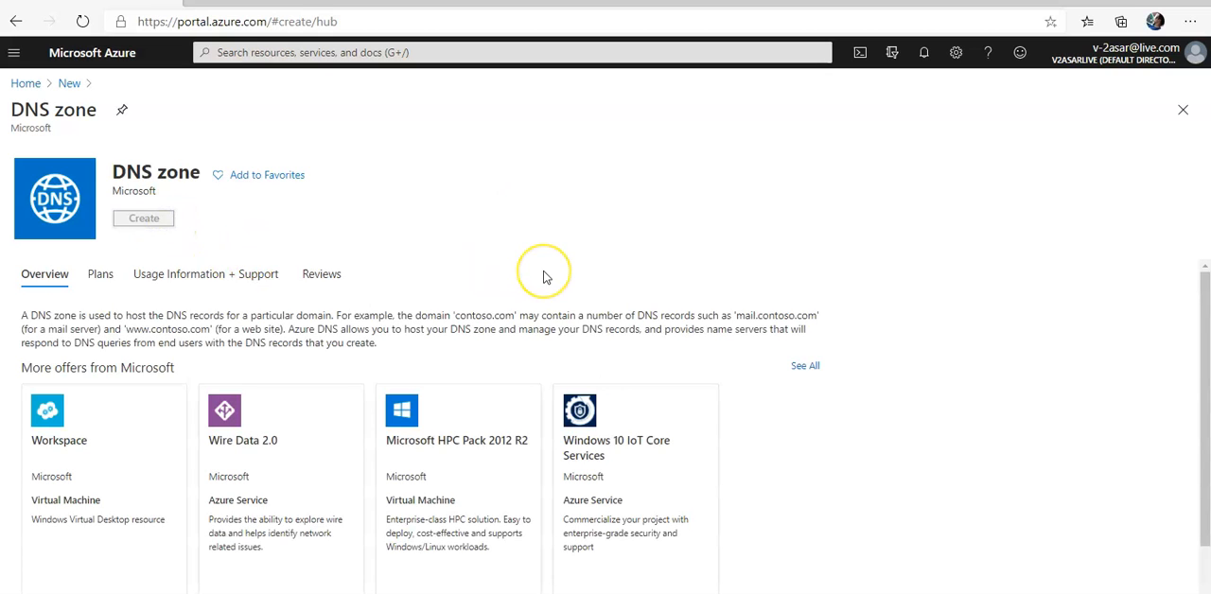
click(144, 217)
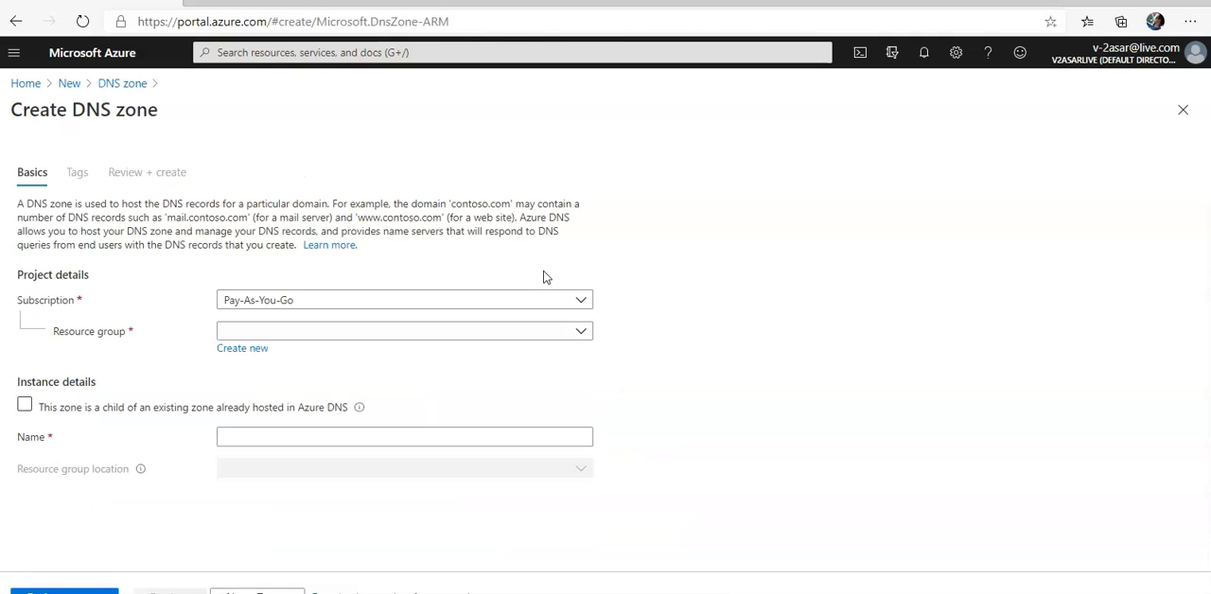
Step: Create resource group testasardnsrsg located in East US for the zone
click(242, 348)
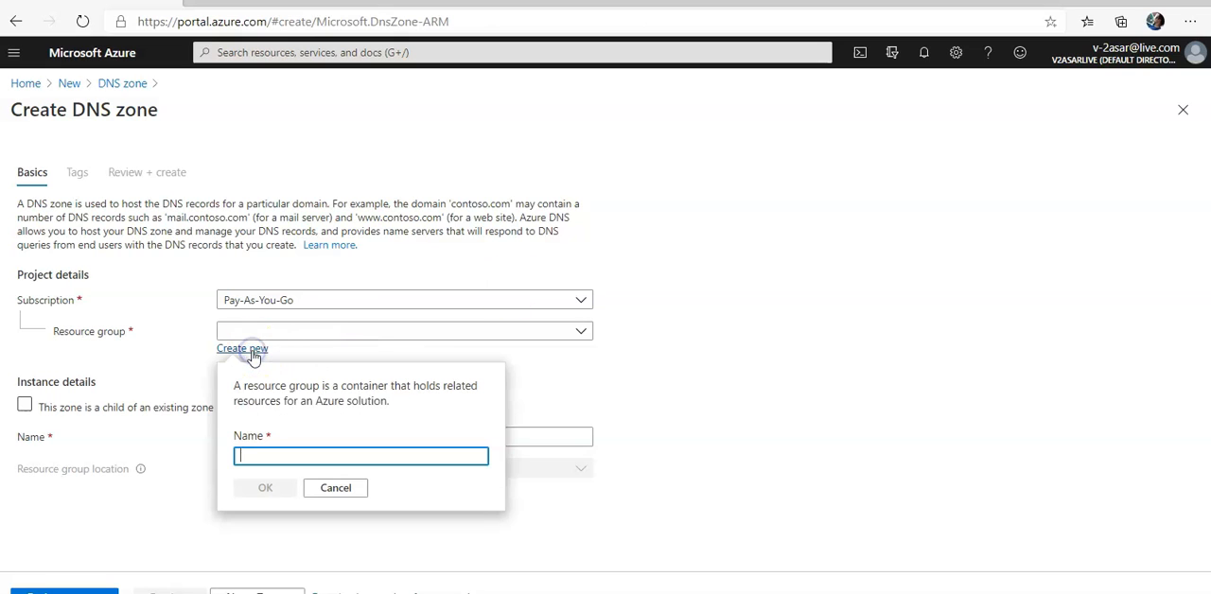
text(testasardnsrsg)
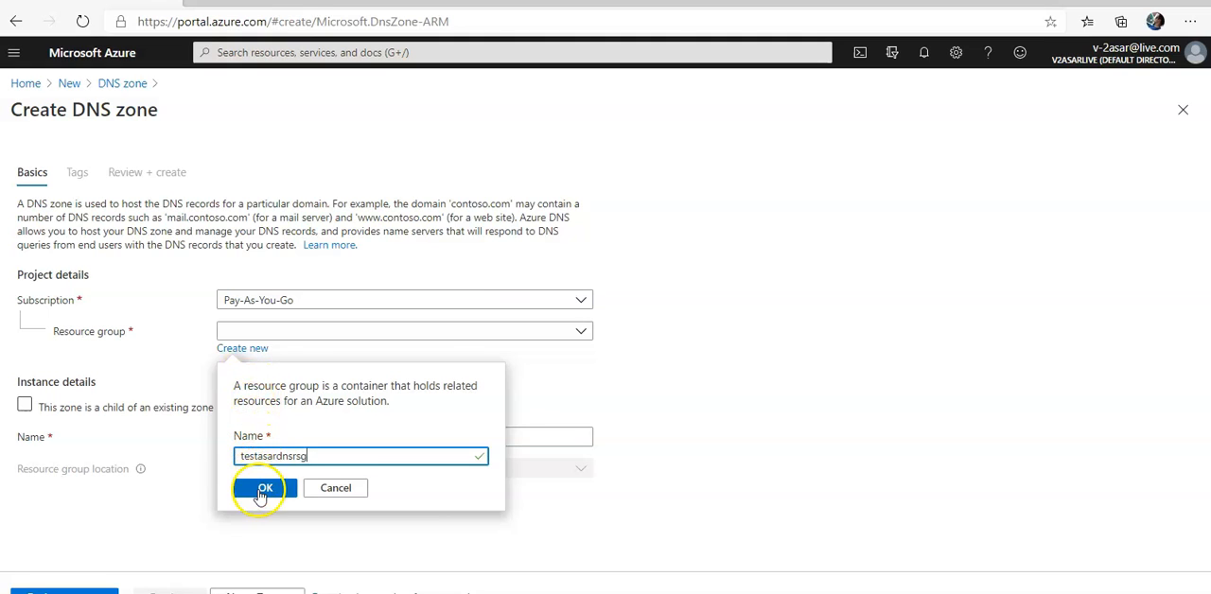
click(265, 488)
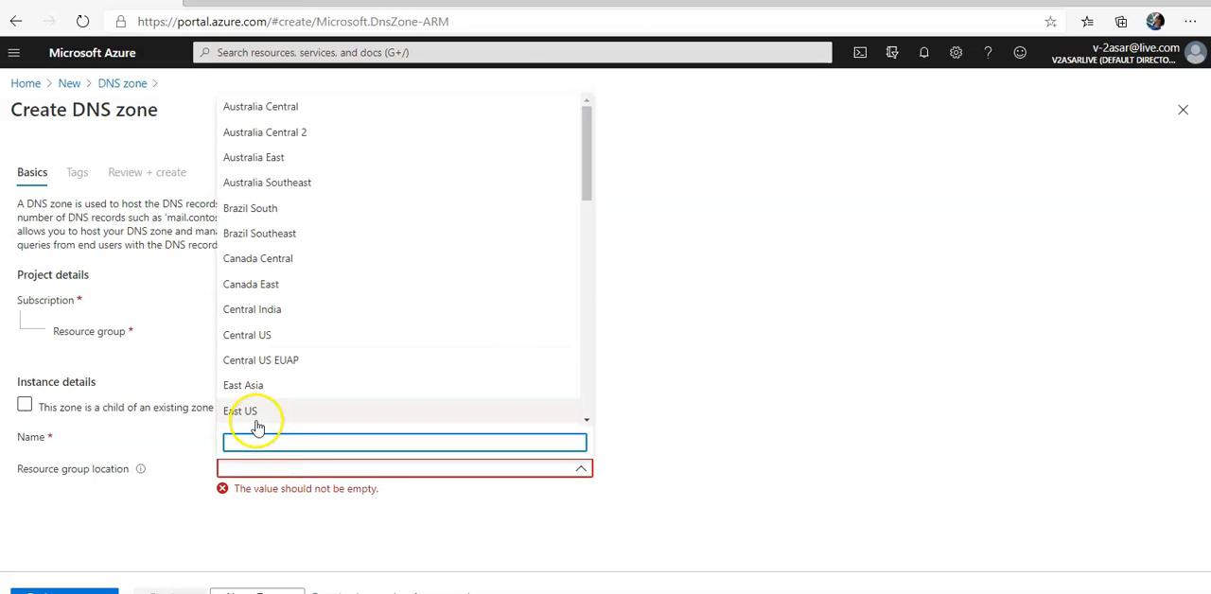
click(242, 409)
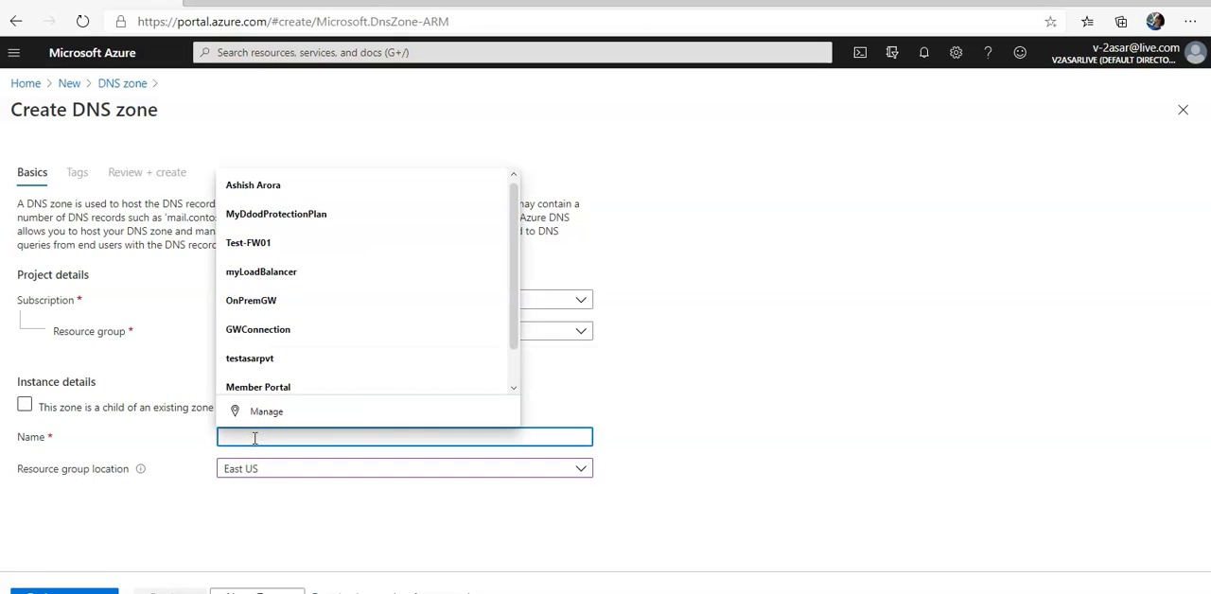
Step: Name the DNS zone contoso.xyz
text(con)
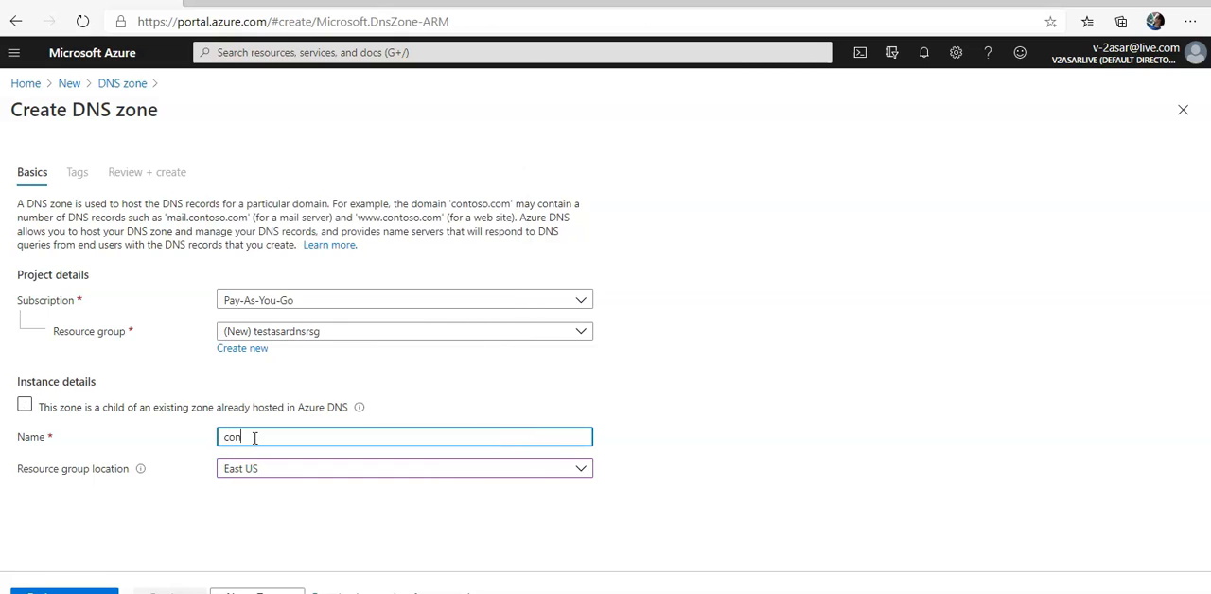
text(contoso.x)
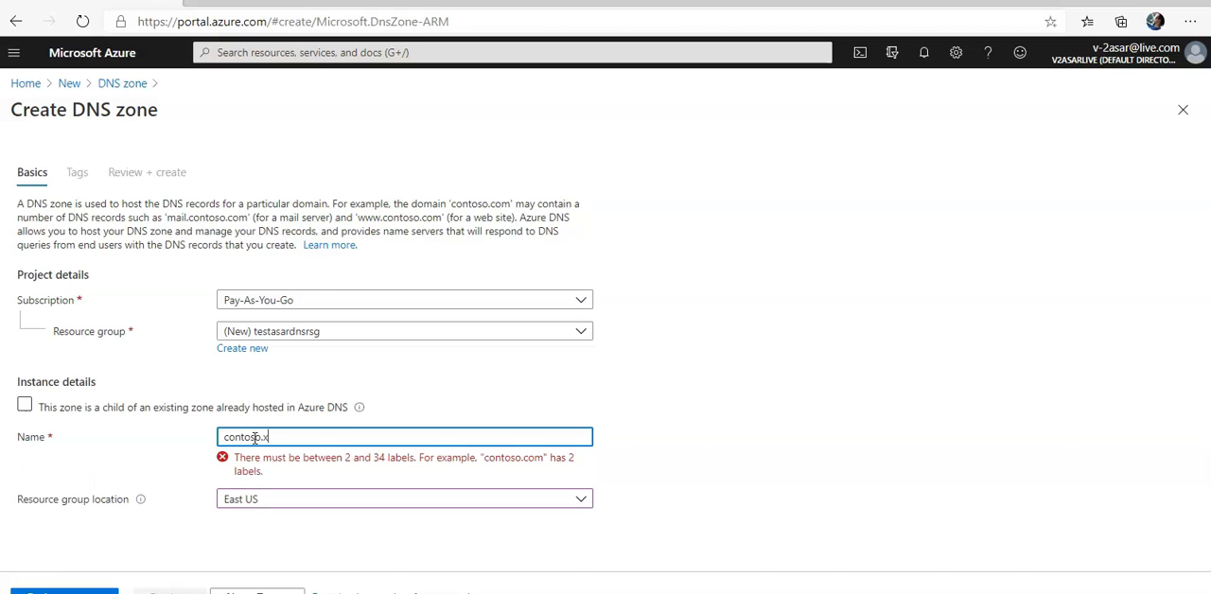
text(yz)
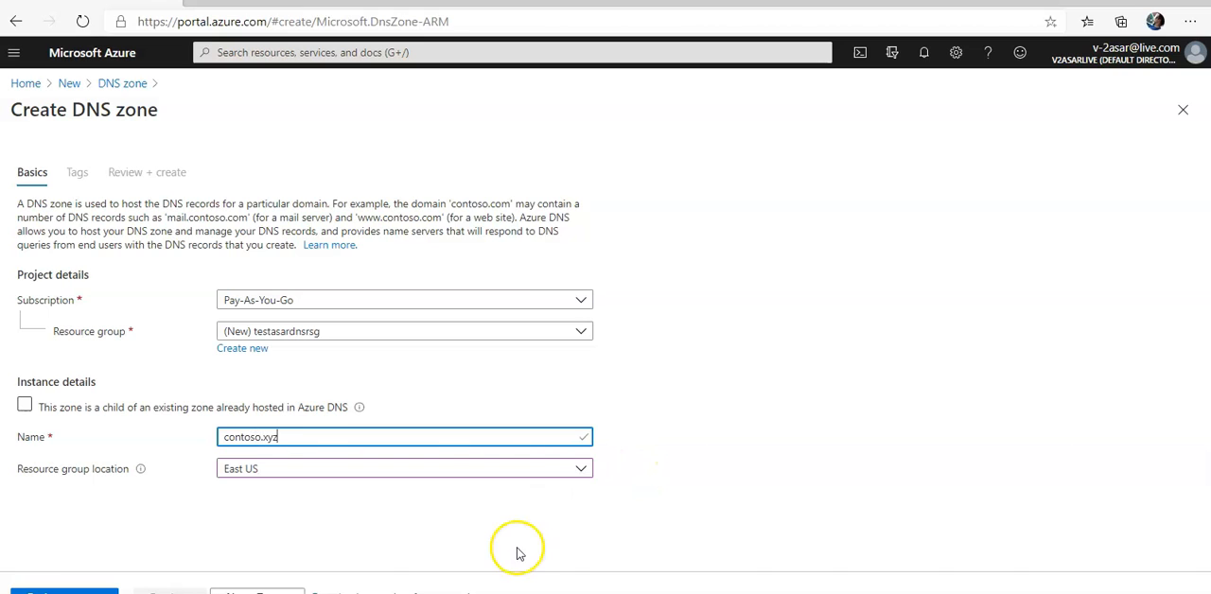
mouse_move(501, 583)
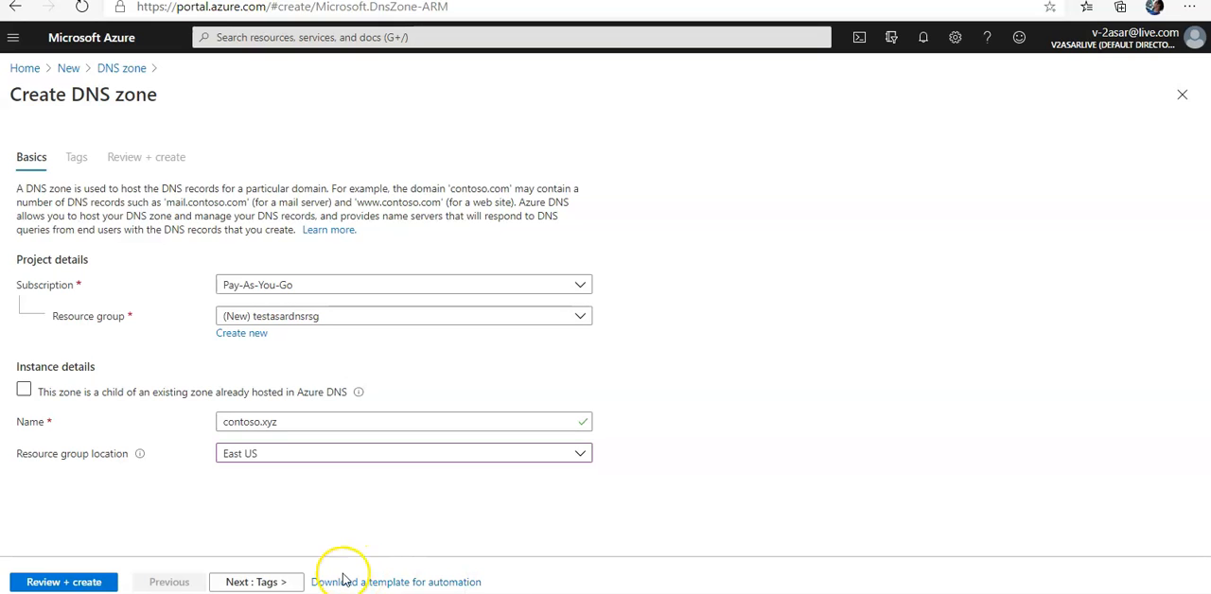
Step: Advance through Tags to Review + create and submit the contoso.xyz zone once validation passes
click(256, 583)
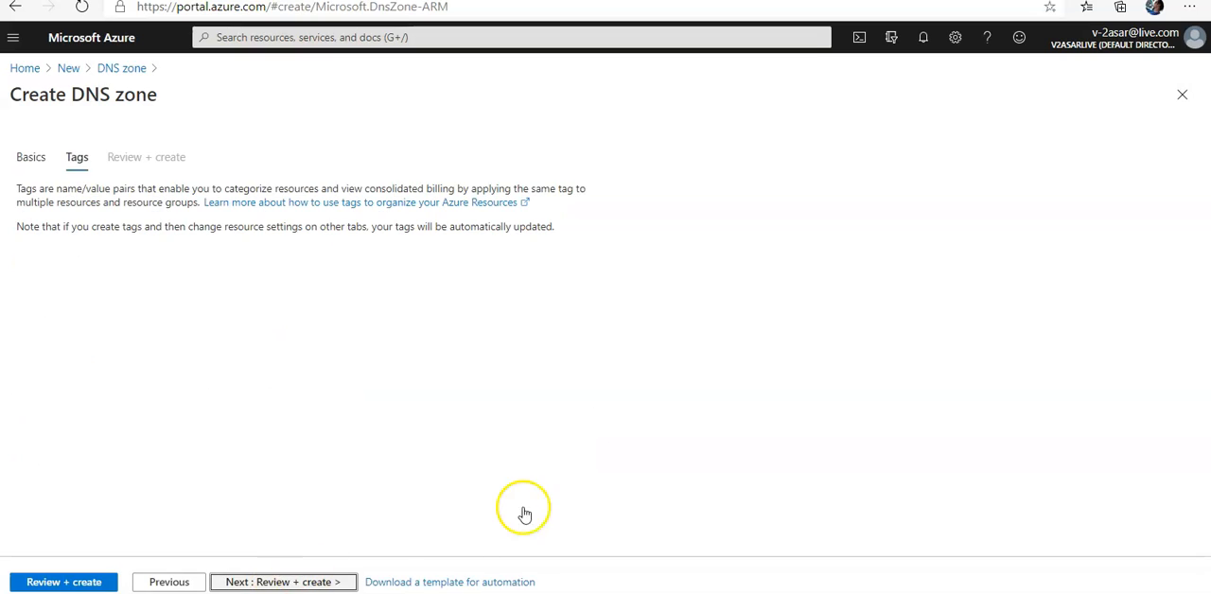
click(282, 583)
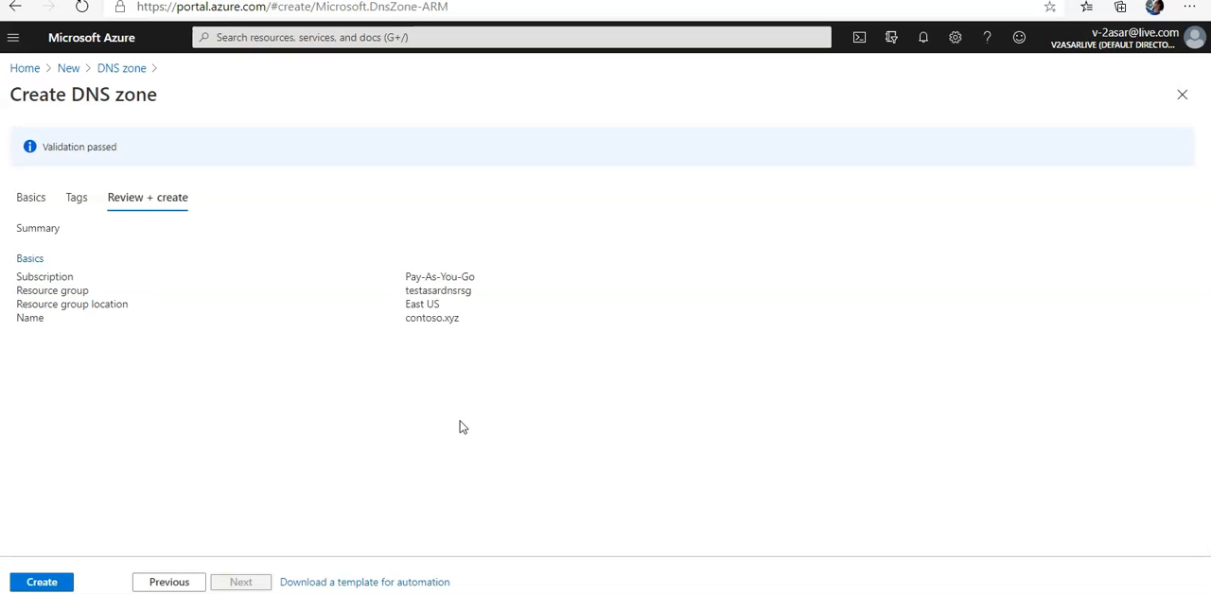
click(42, 583)
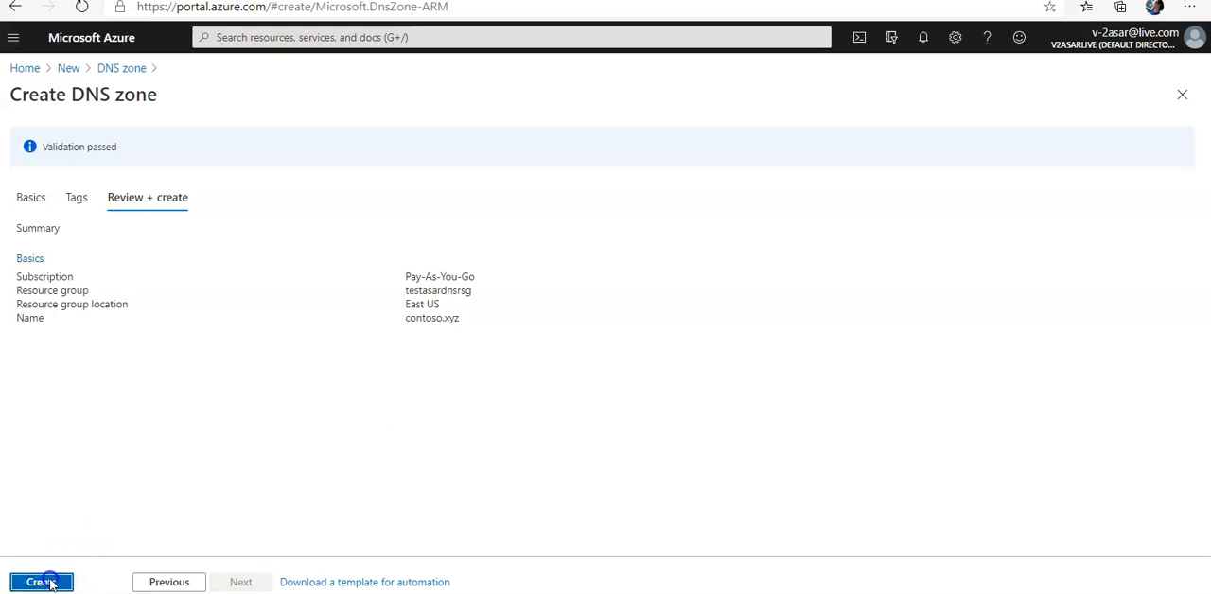
click(42, 583)
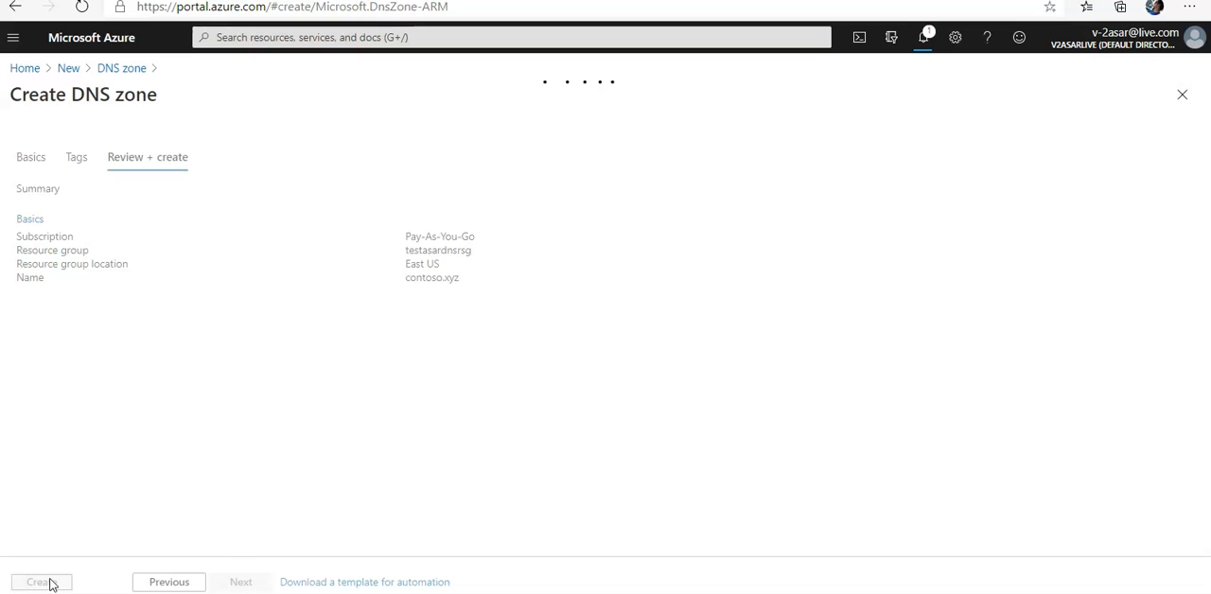
Step: Show the Microsoft.DnsZone deployment overview reporting the contoso.xyz deployment failed with BadRequest
click(40, 583)
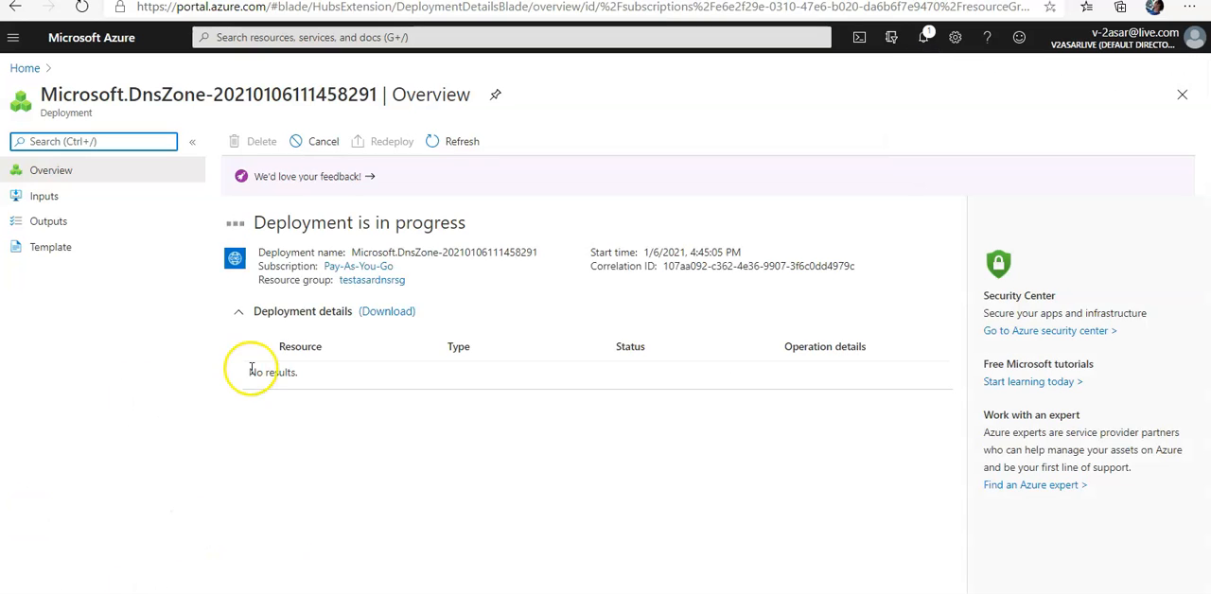
click(238, 312)
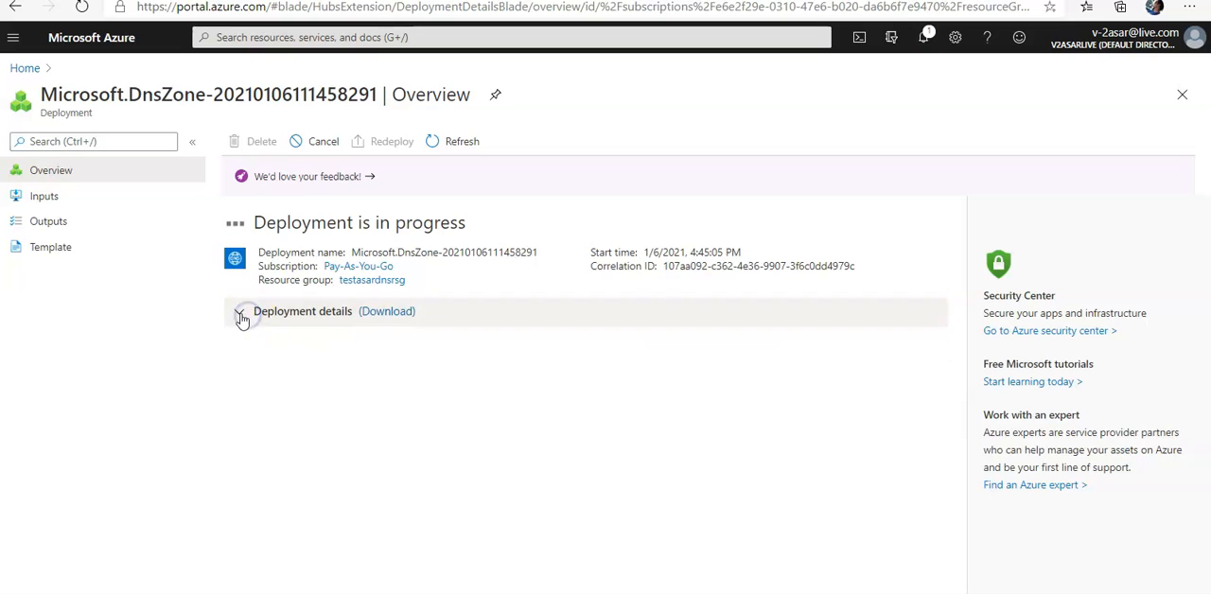
click(238, 313)
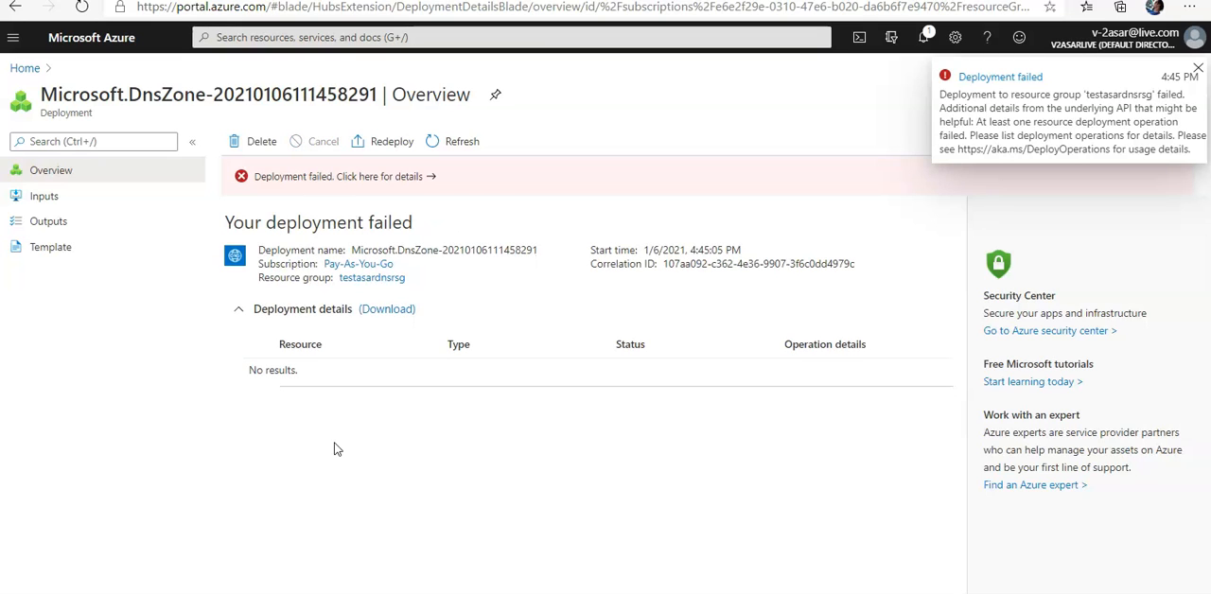
click(1198, 68)
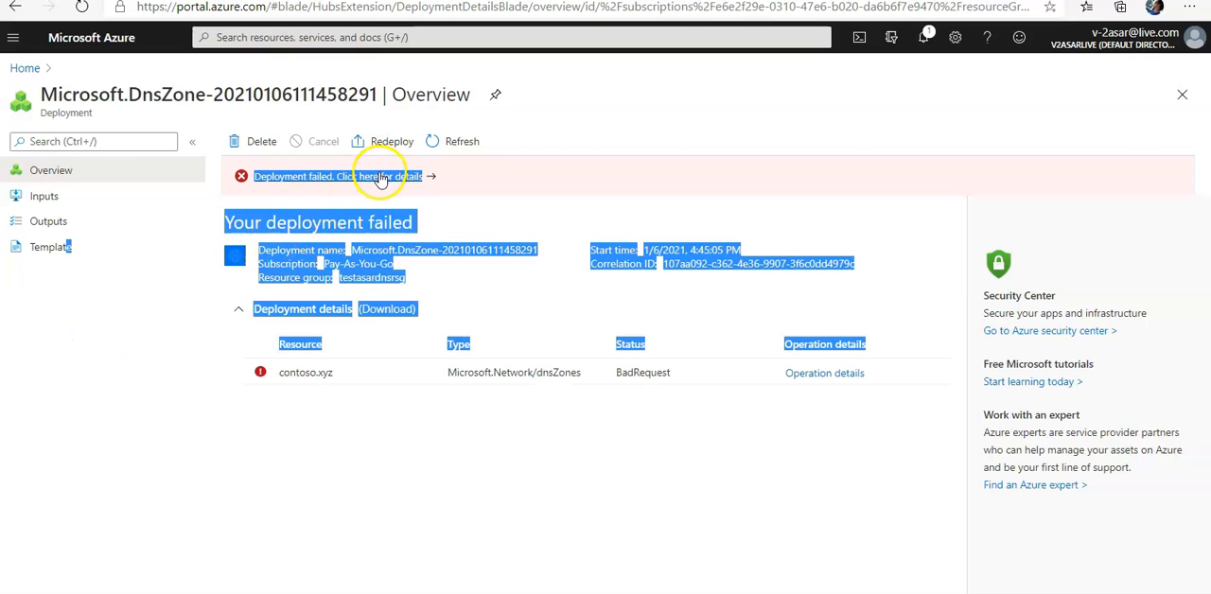
Step: Check the failure details, then delete the failed contoso.xyz deployment and confirm
click(376, 176)
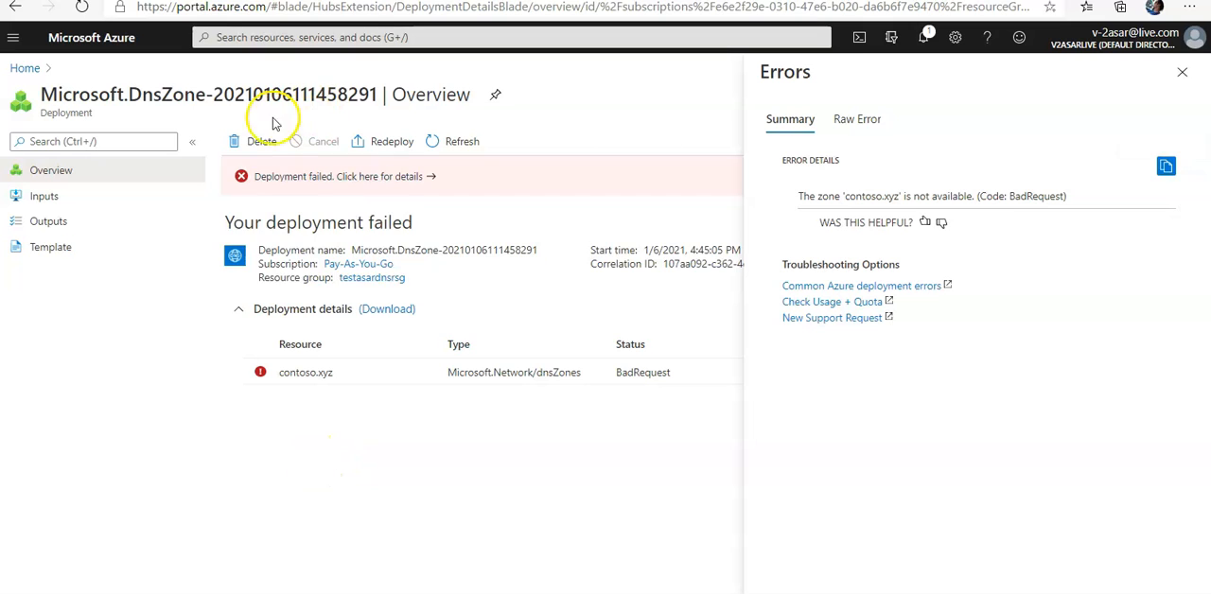
click(261, 140)
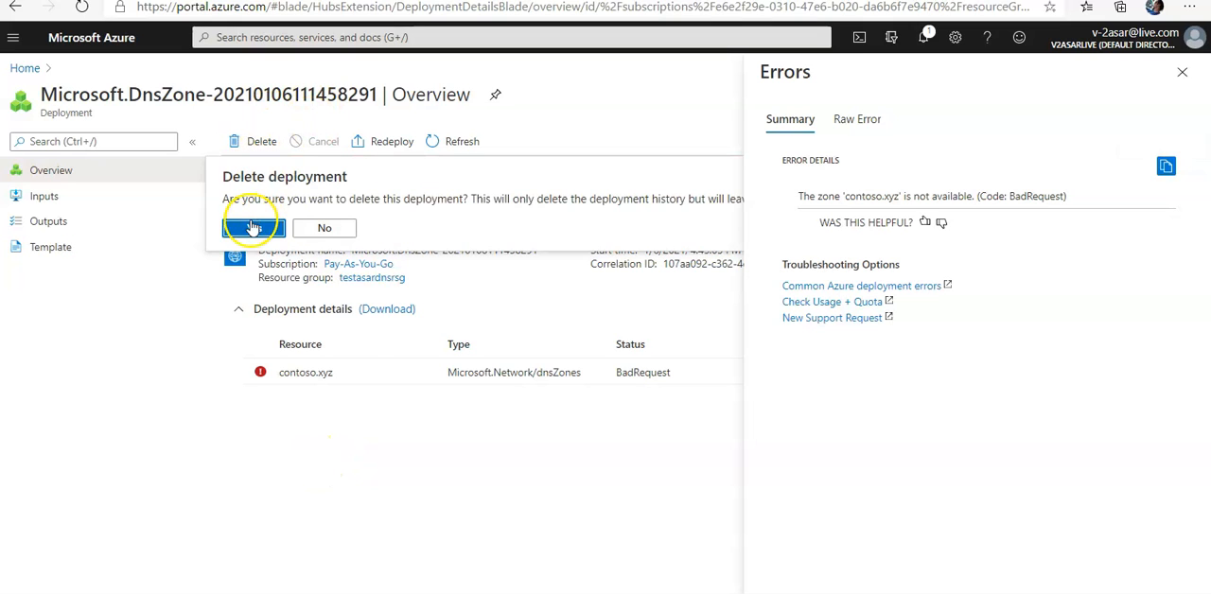
click(254, 229)
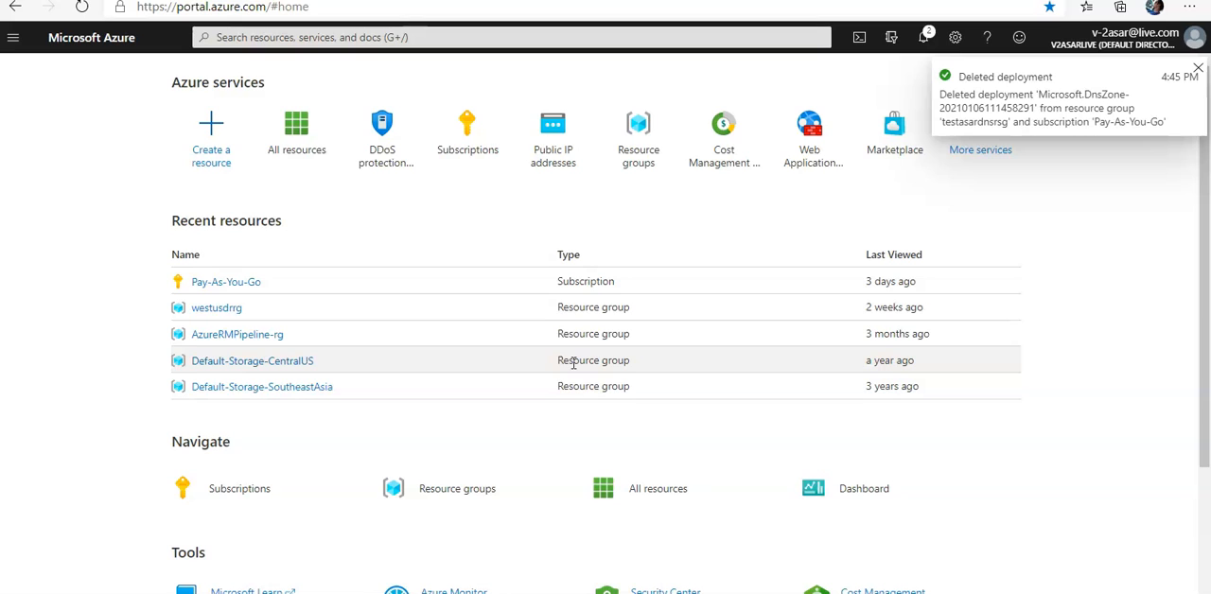
Step: Create a new resource, search the Marketplace for 'dns zone' and choose DNS zone
click(212, 133)
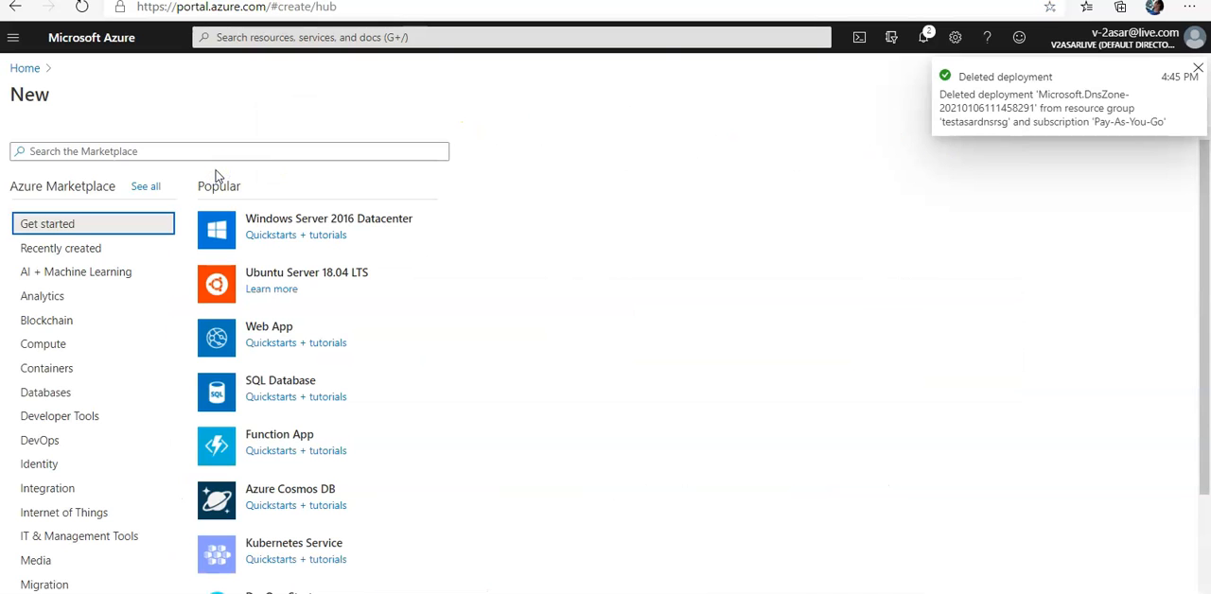
text(dns zone)
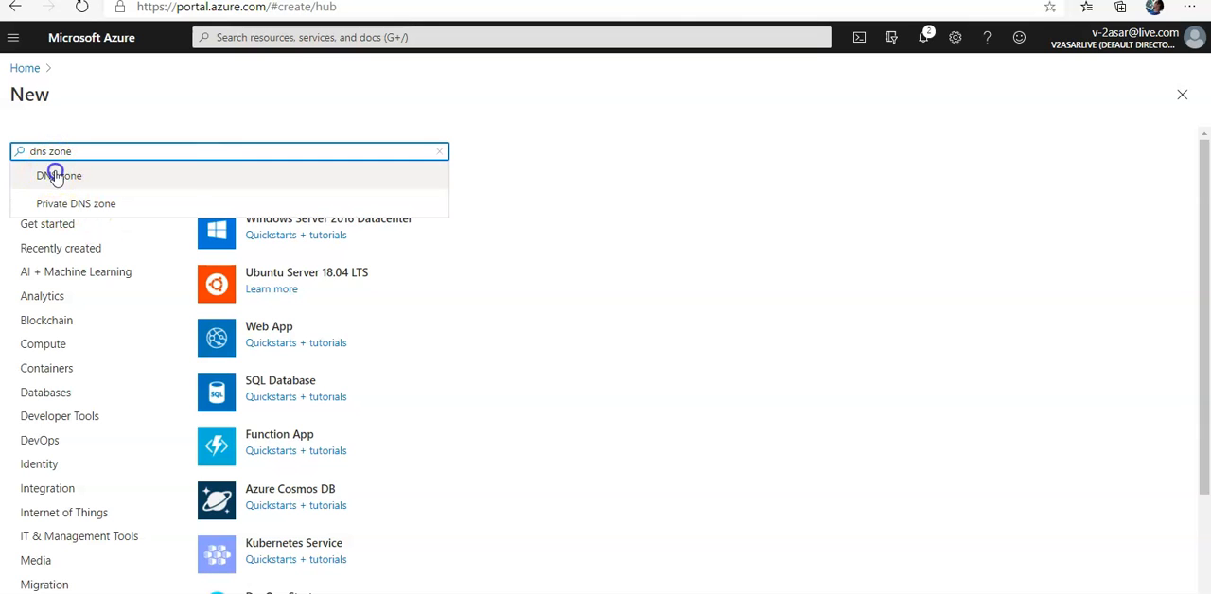
click(59, 174)
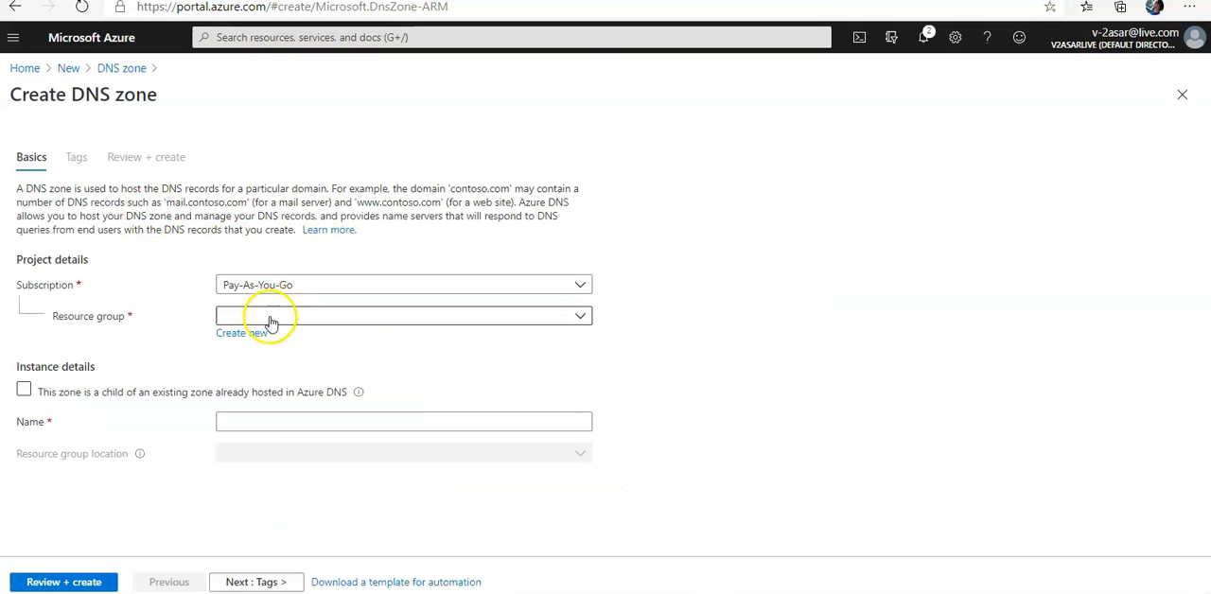
Step: Select resource group testasardnsrsg, name the zone asar.xyz and continue to Tags
text(tests)
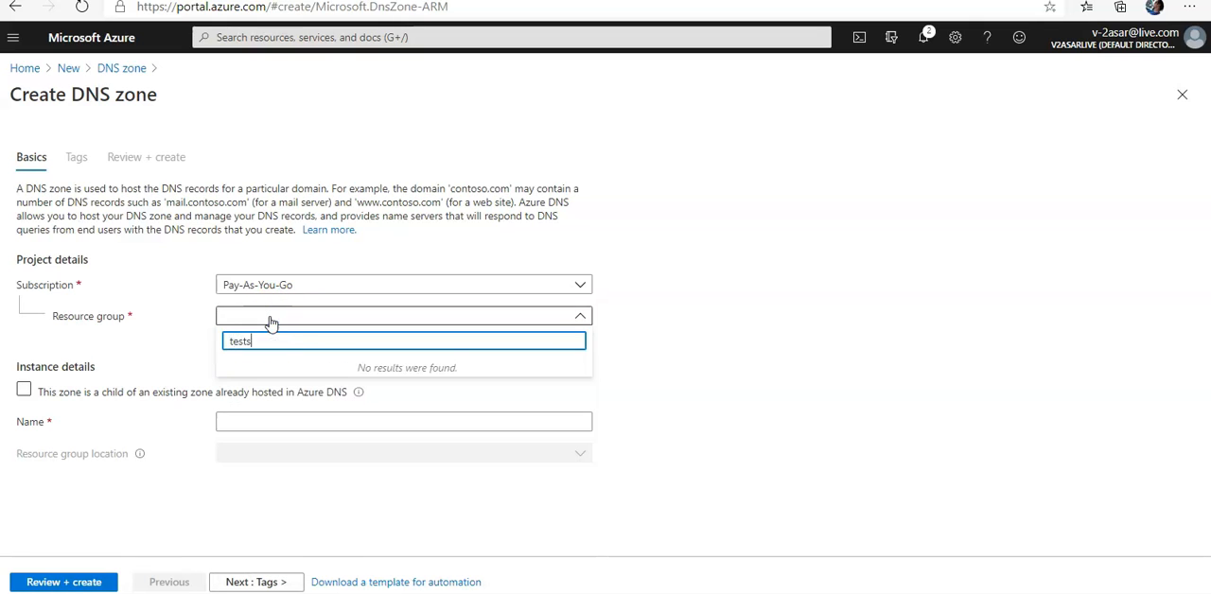
key(Backspace)
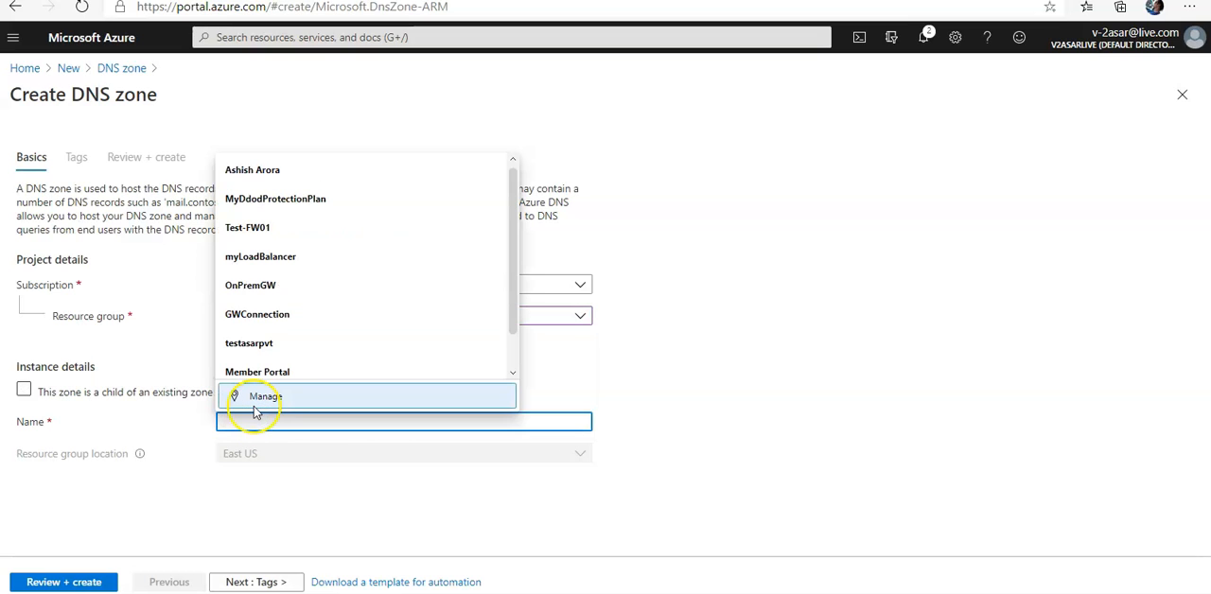
text(asar.xyz)
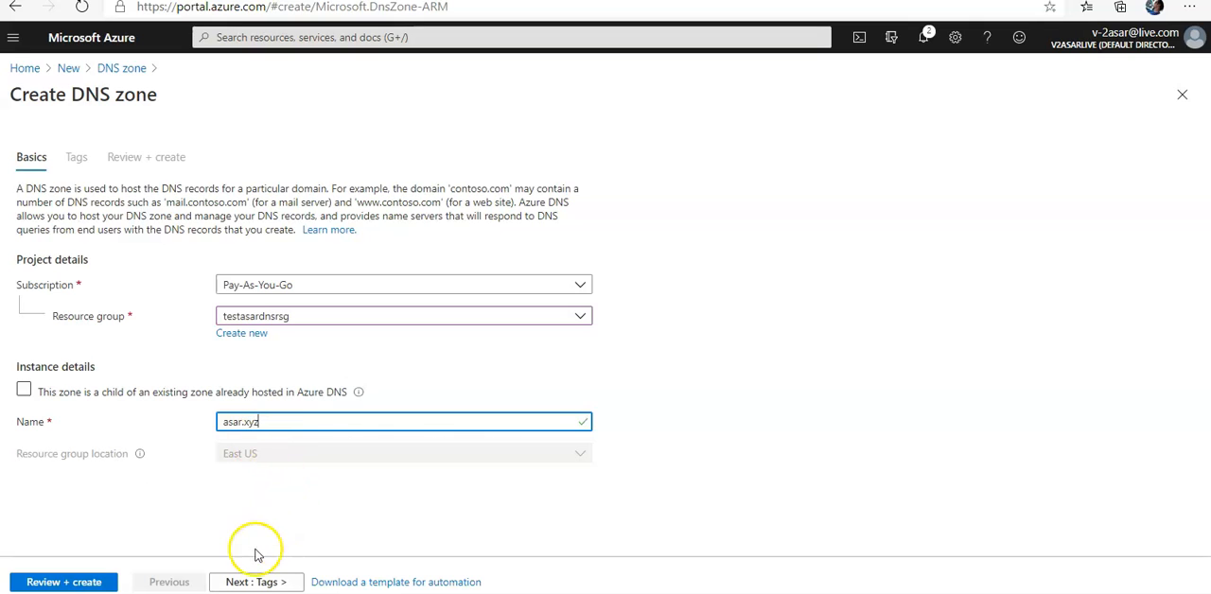
click(255, 583)
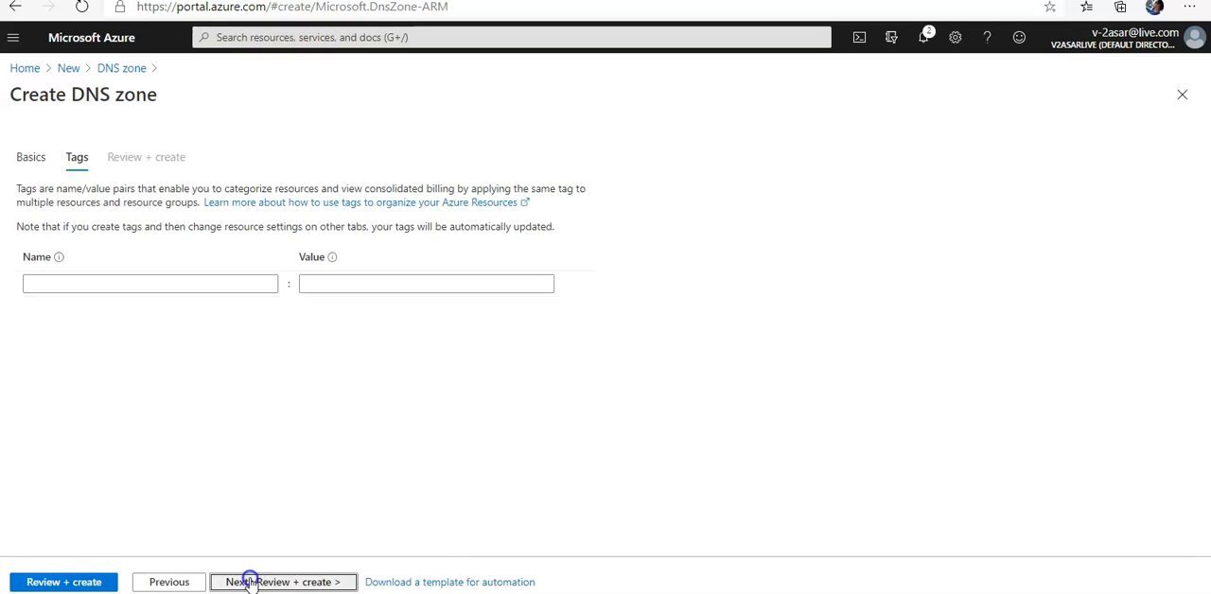
Step: Review the asar.xyz zone settings and create it once validation passes
click(283, 583)
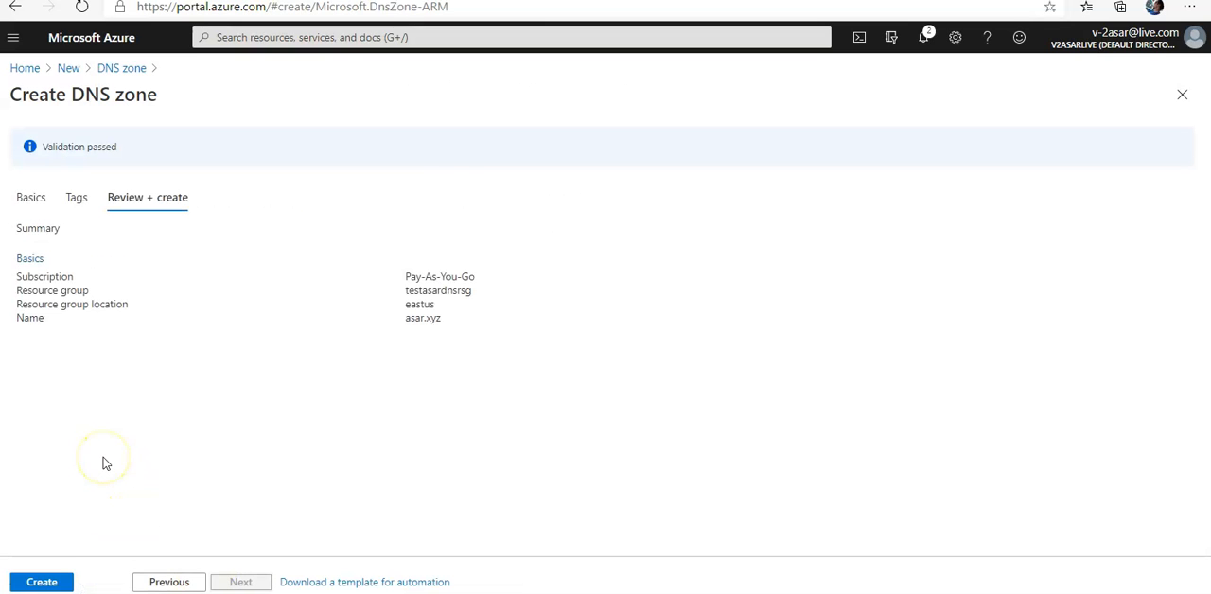
mouse_move(111, 539)
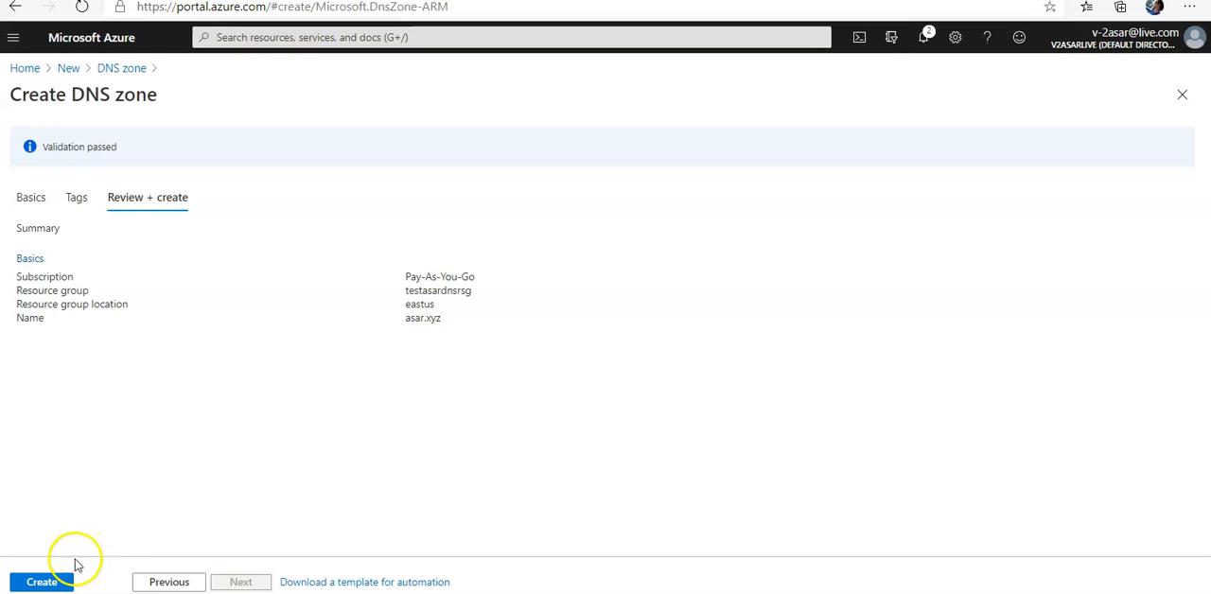
click(42, 583)
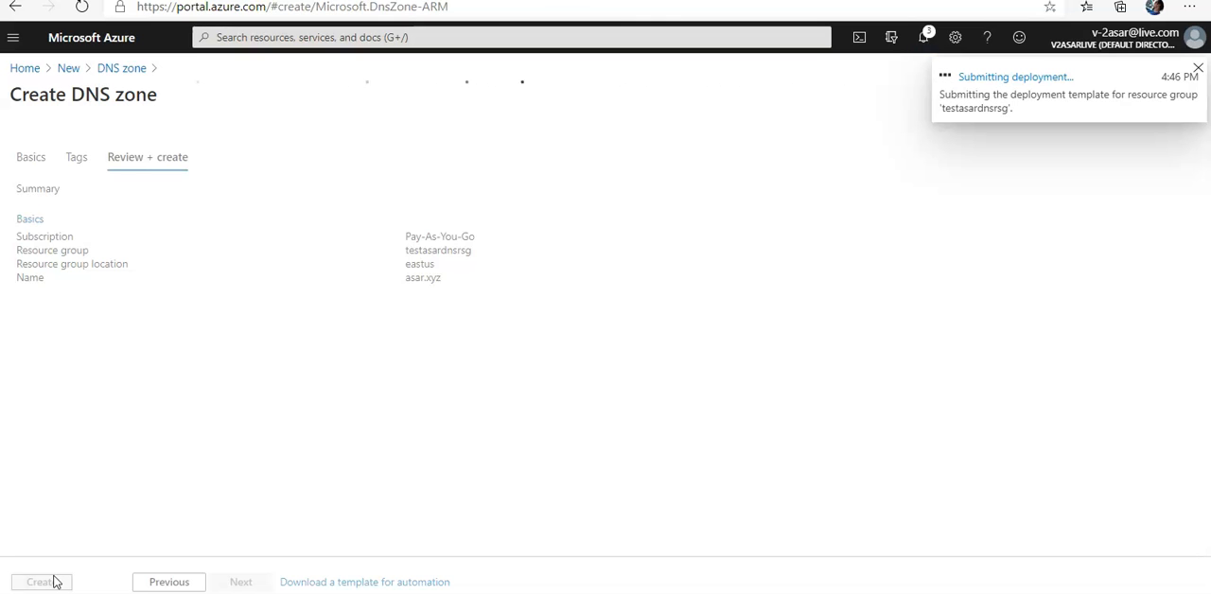
Step: After deployment succeeds, go to the new asar.xyz DNS zone resource
click(40, 583)
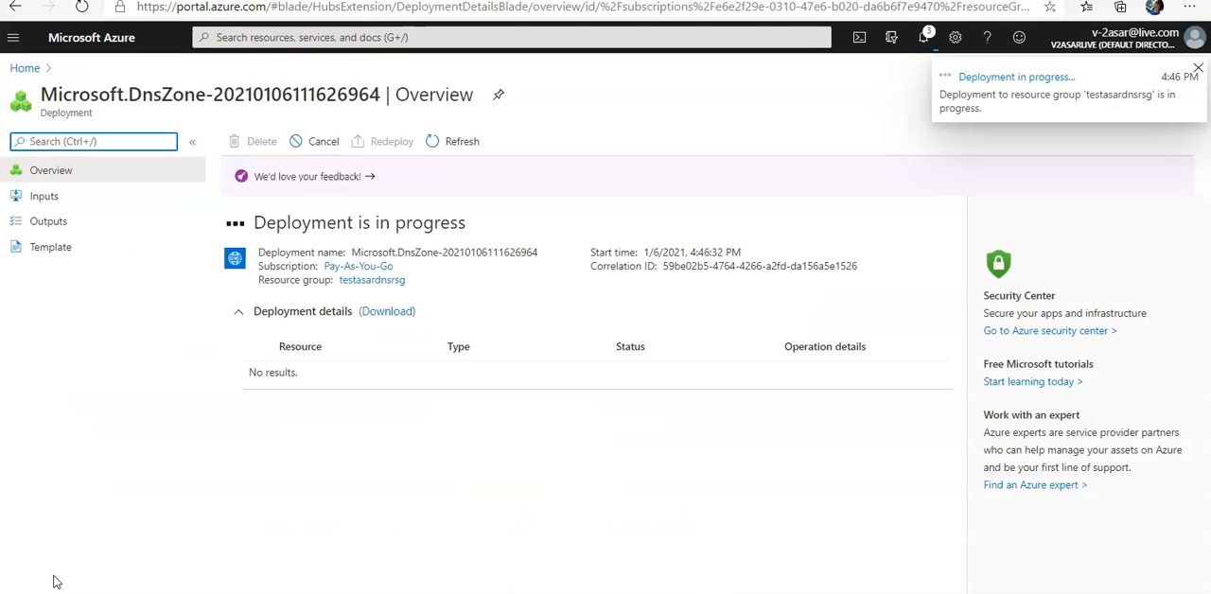
click(1196, 69)
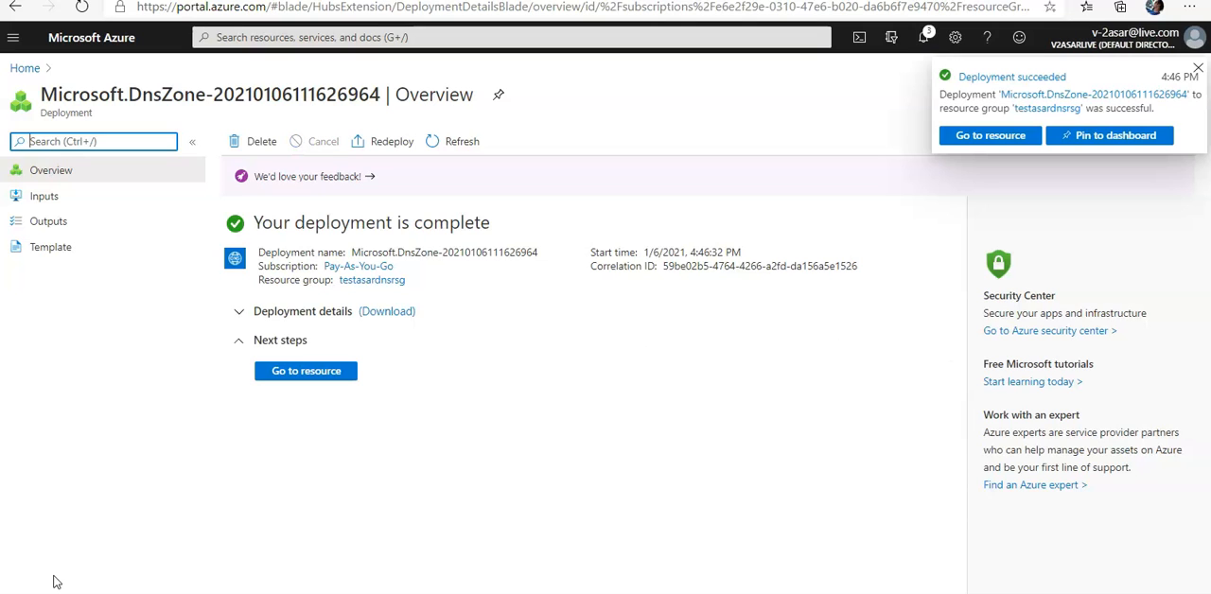
click(307, 371)
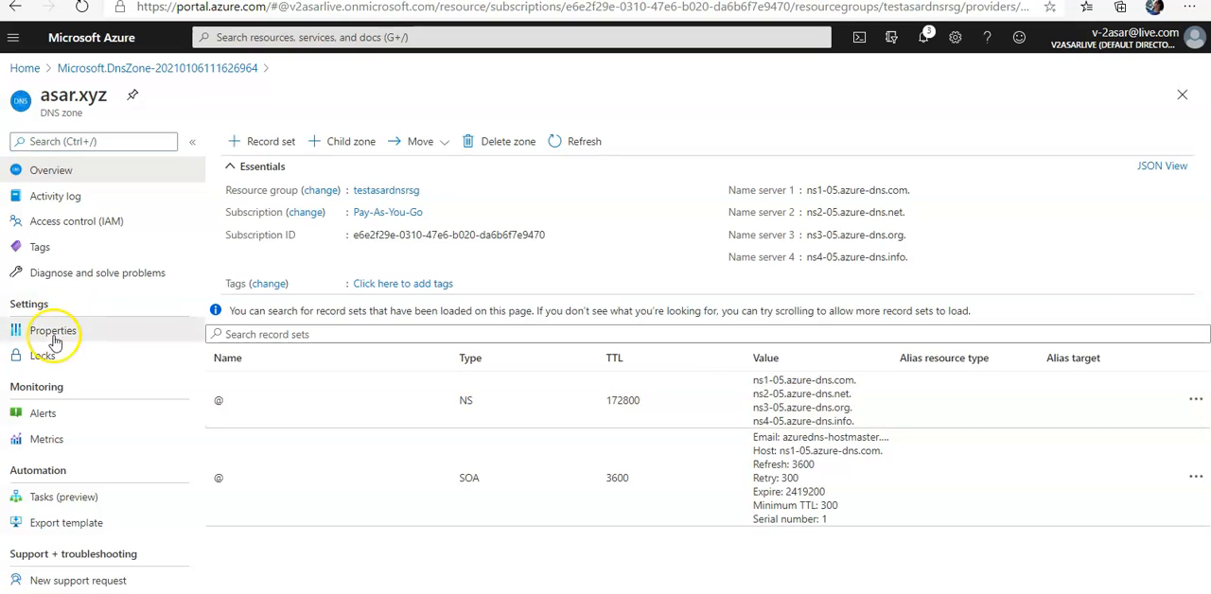
click(53, 329)
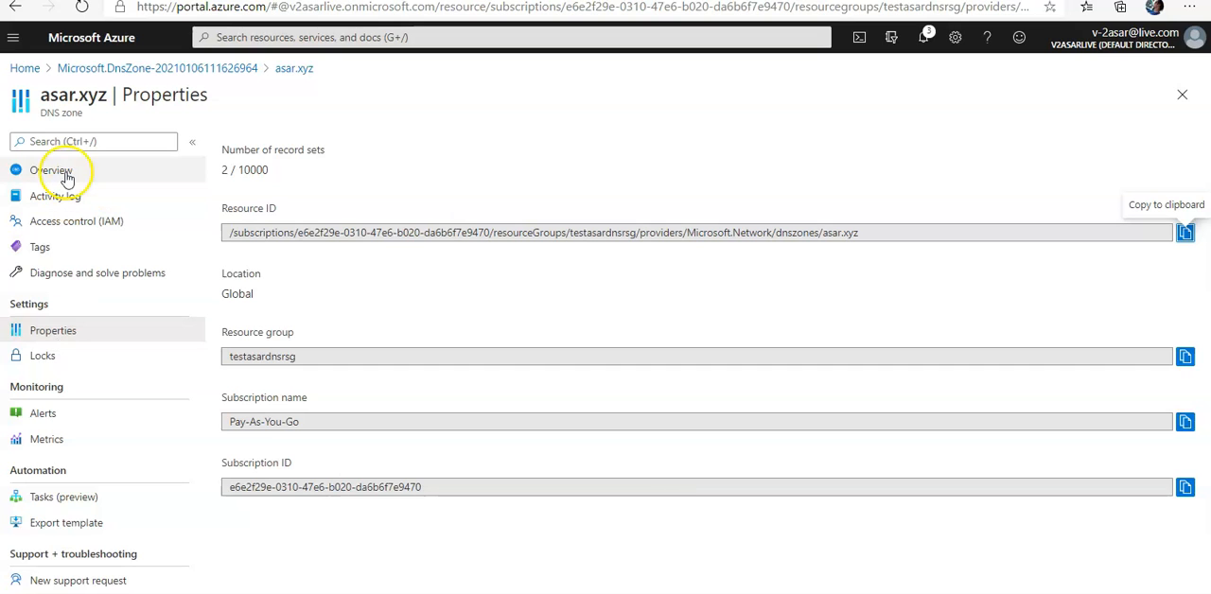
click(49, 170)
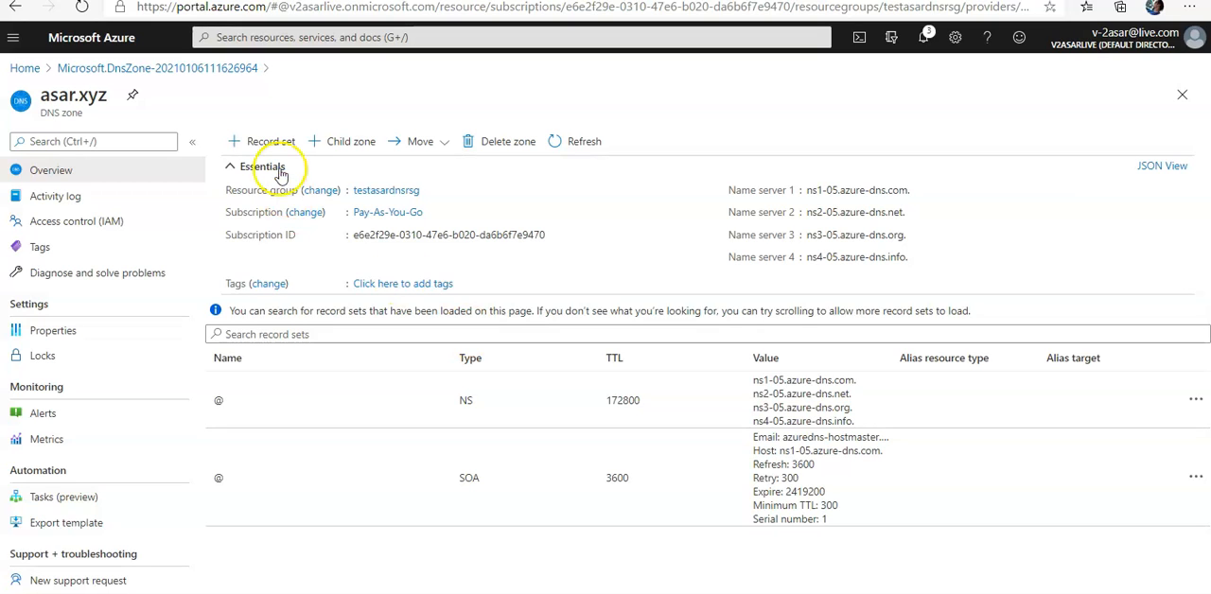
click(270, 140)
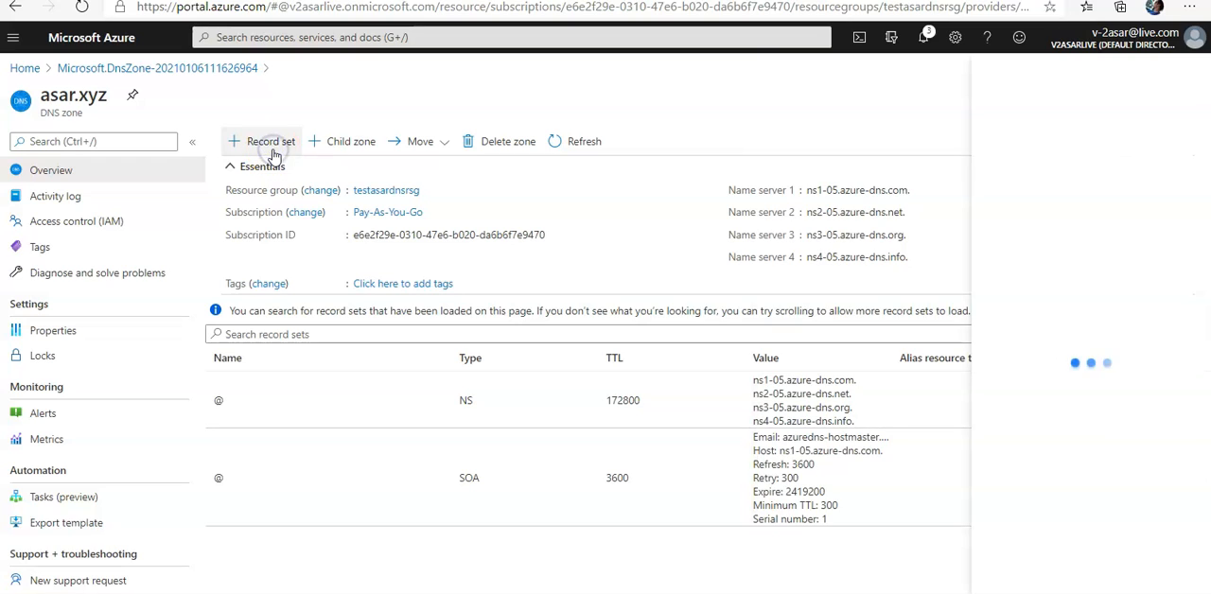
click(262, 140)
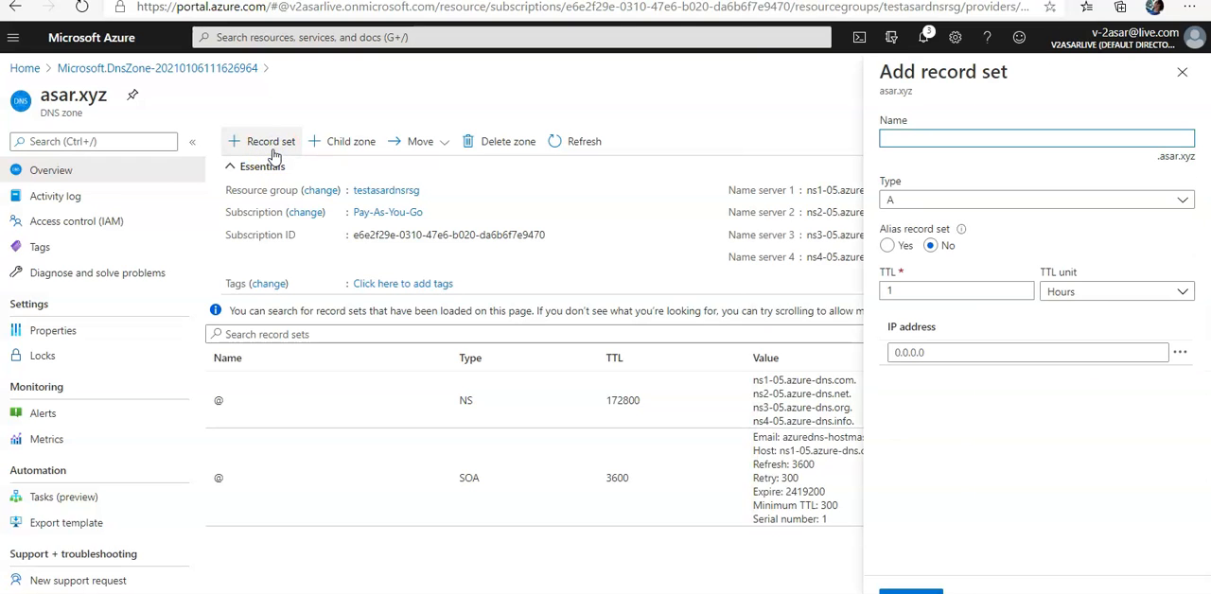
text(www)
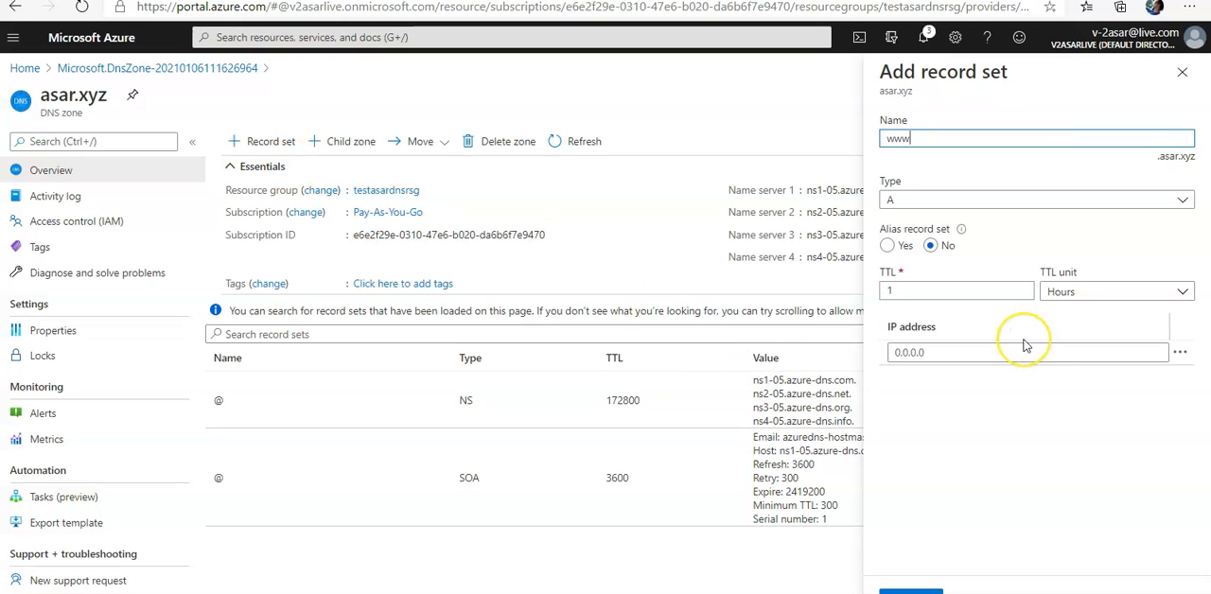
mouse_move(988, 367)
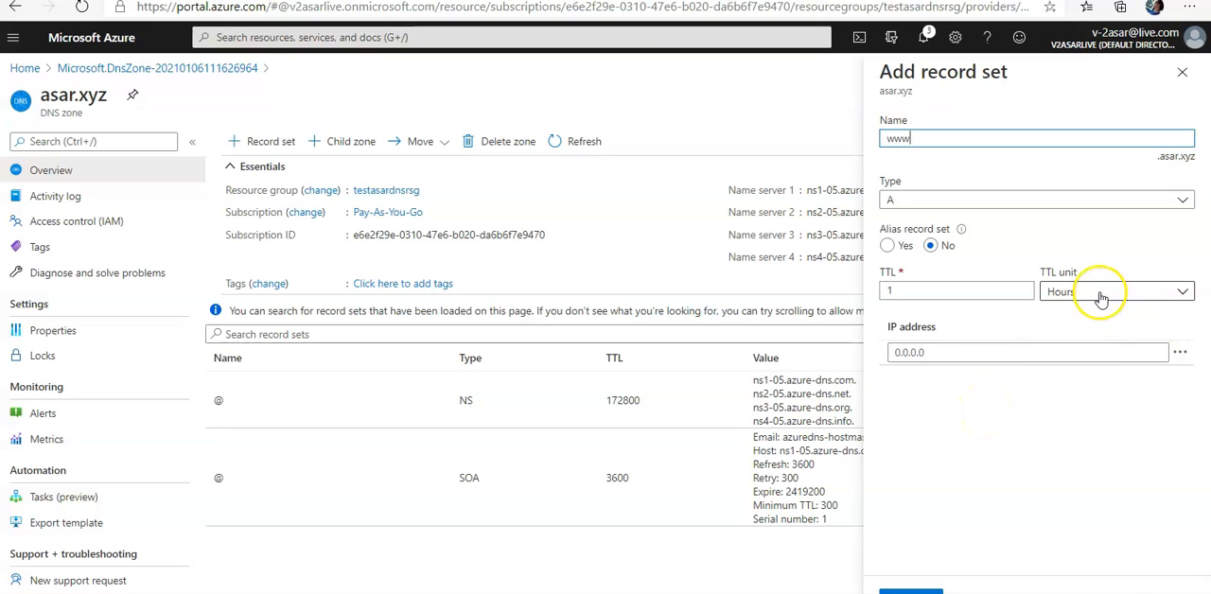
Step: Give the www A record a 1-hour TTL and IP address 10.10.10.10
click(1117, 292)
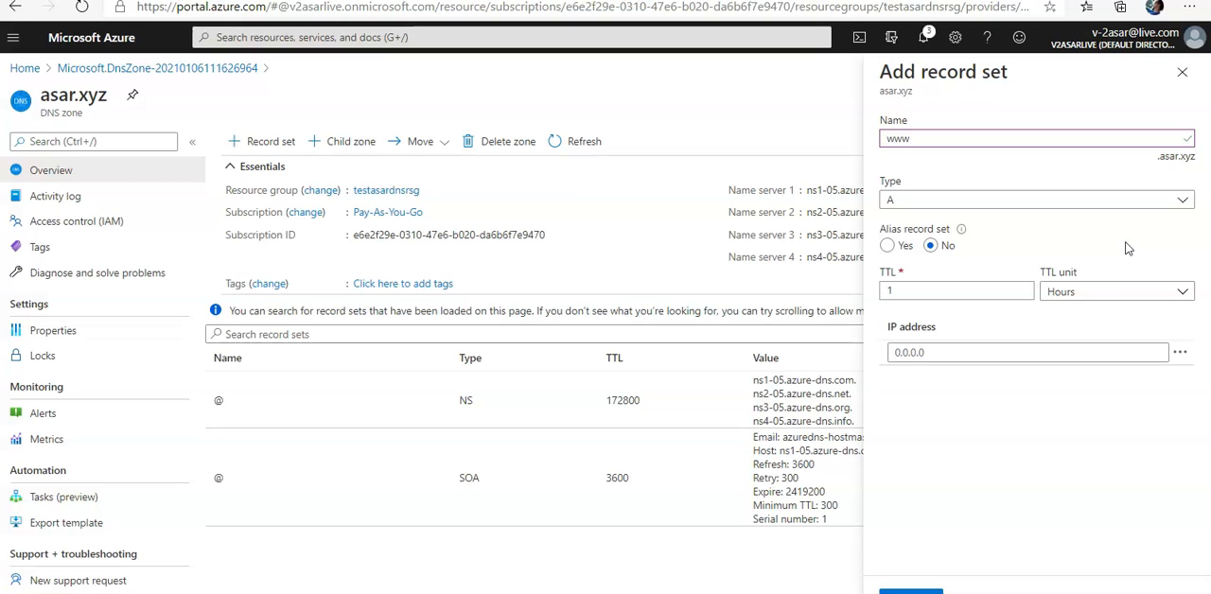
click(1026, 352)
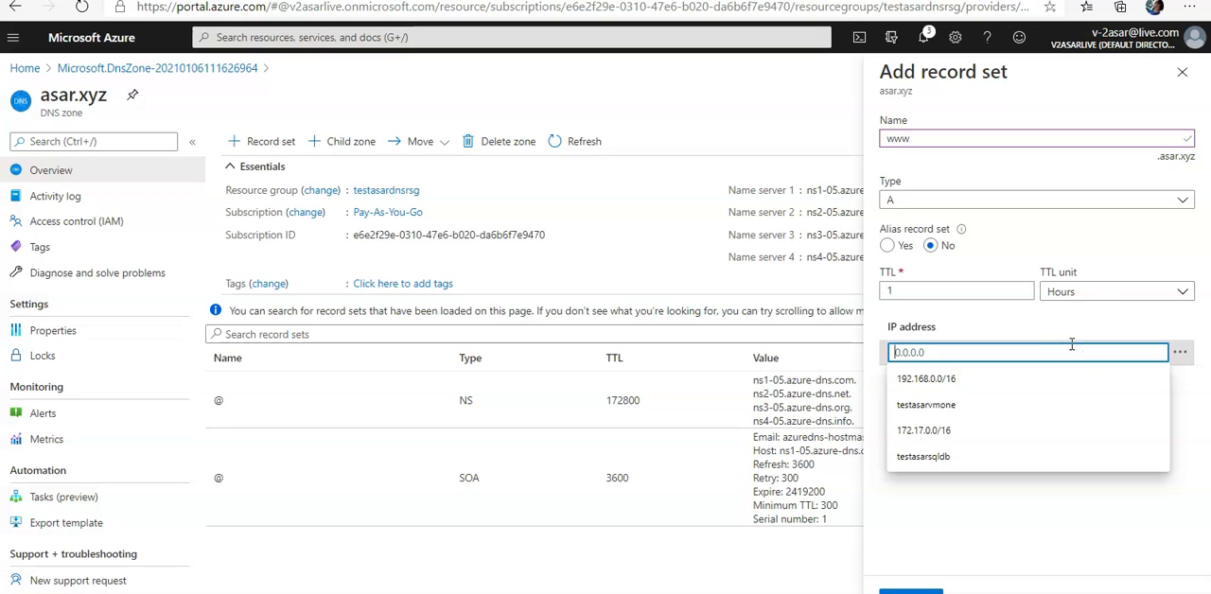
text(10.10.10.10)
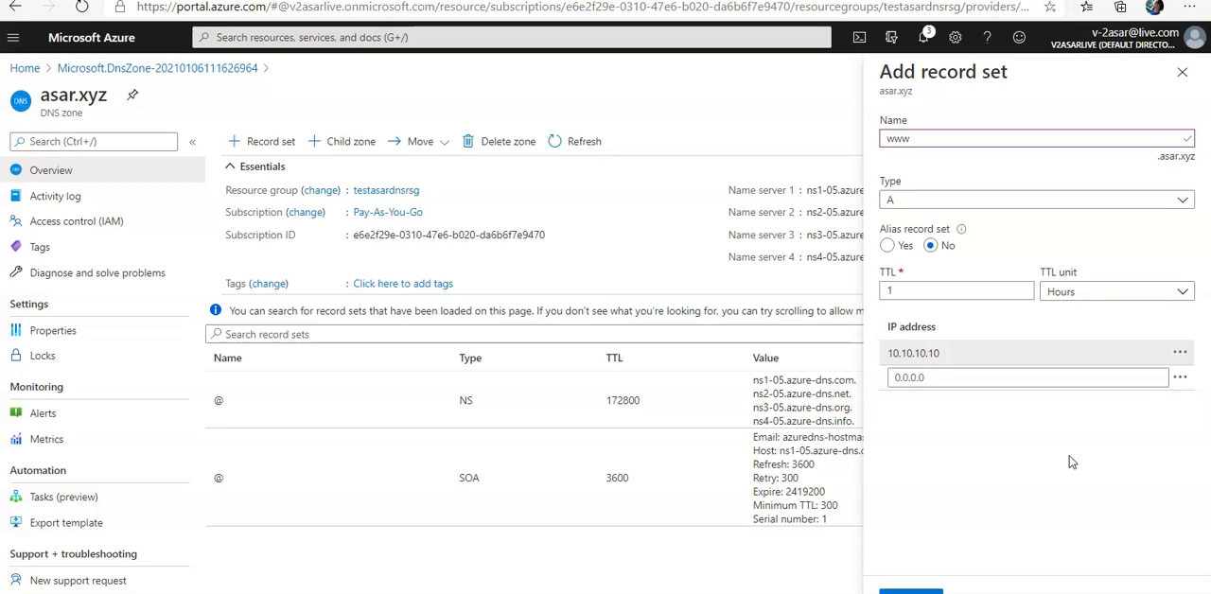
mouse_move(1014, 541)
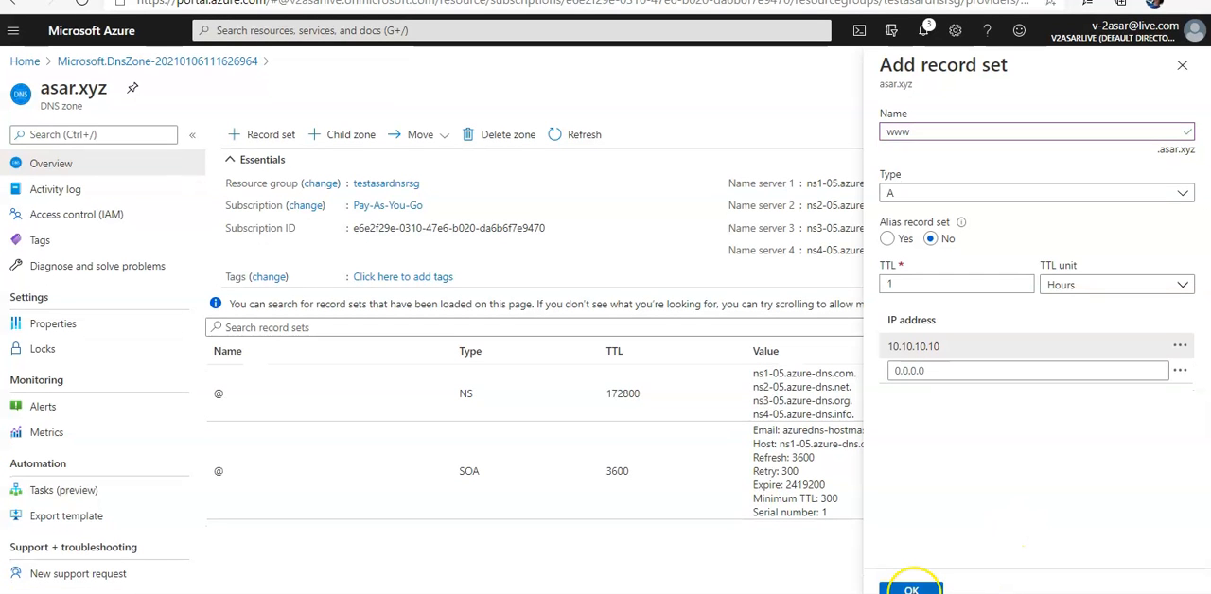
Step: Save the www A record, launch Command Prompt via cmd, and copy the first name server address
click(911, 589)
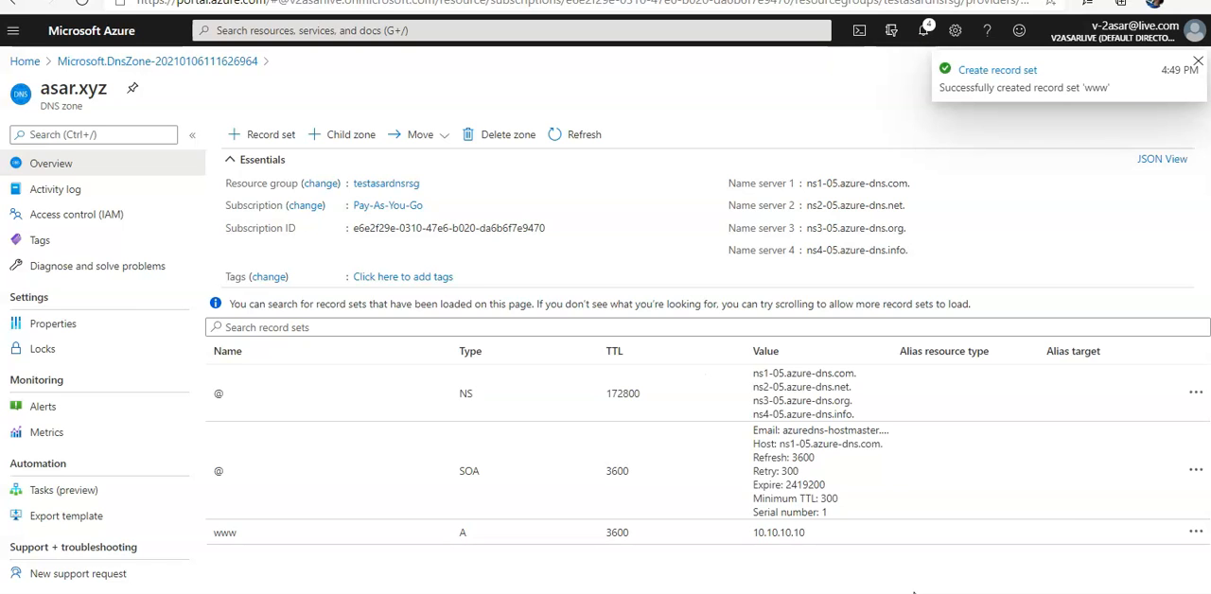
mouse_move(388, 530)
text(cmsd)
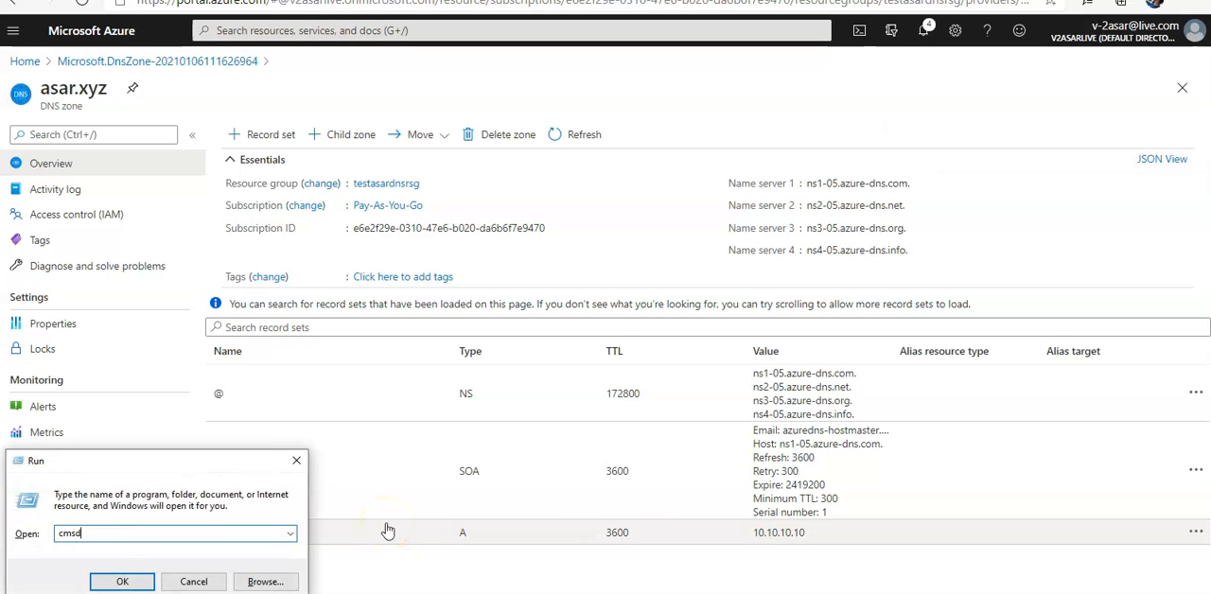
click(121, 581)
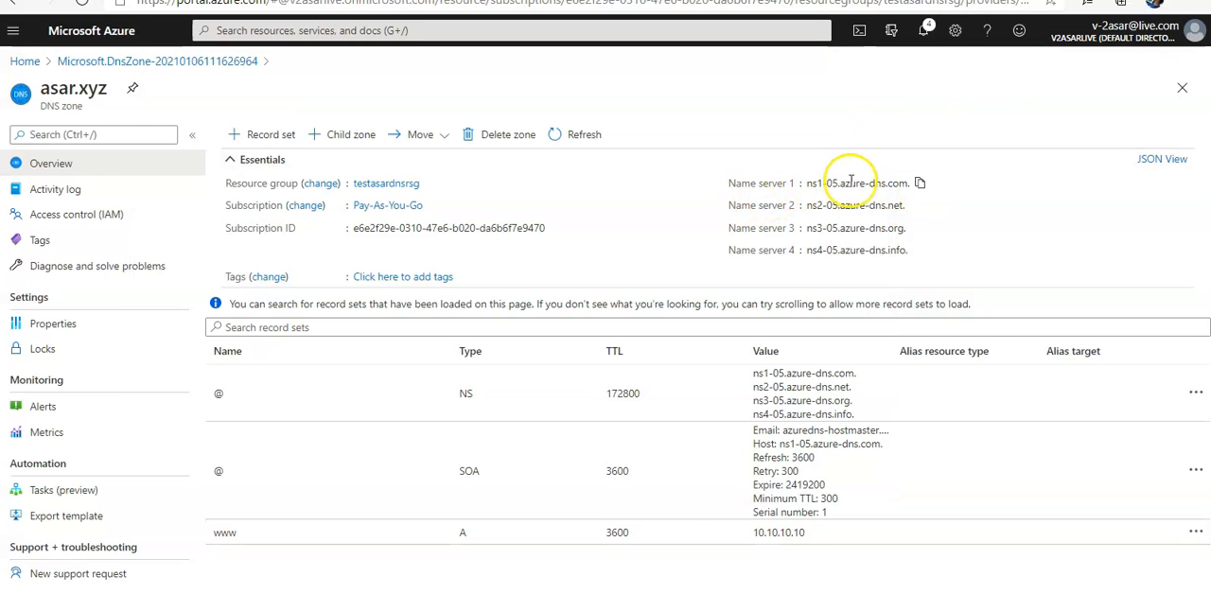
click(920, 182)
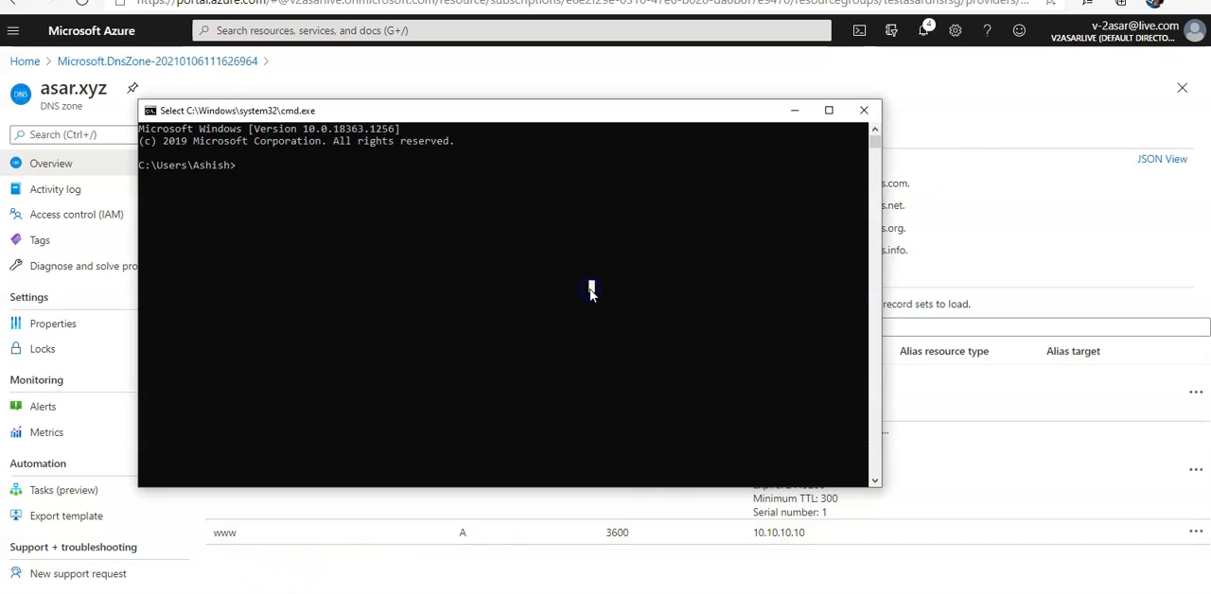
text(nslokup)
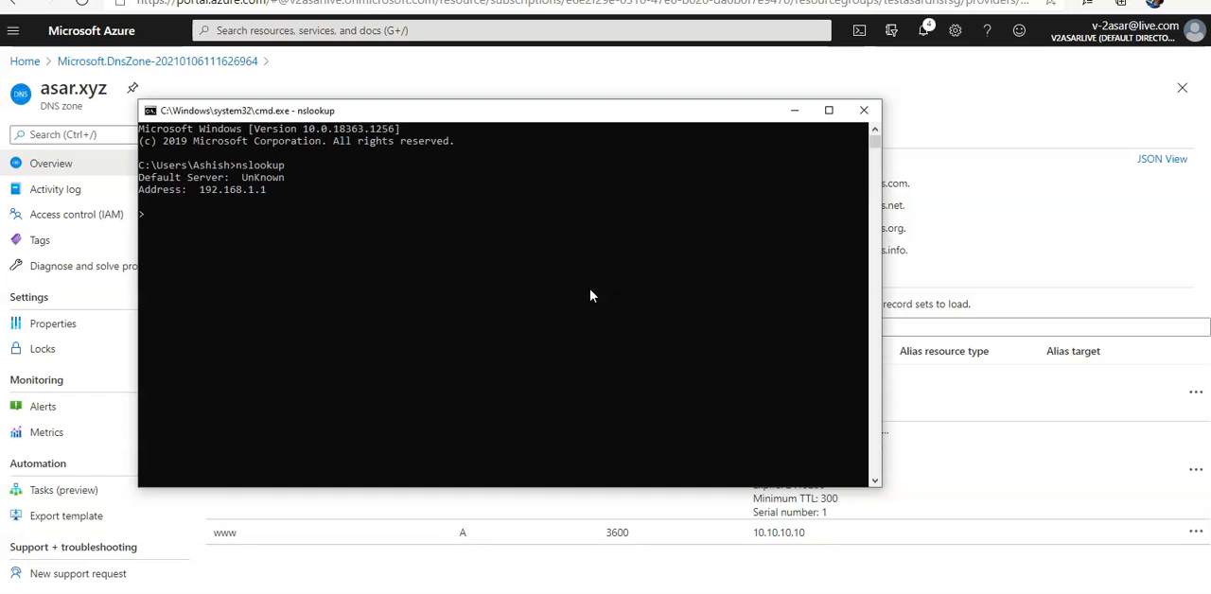
text(www.)
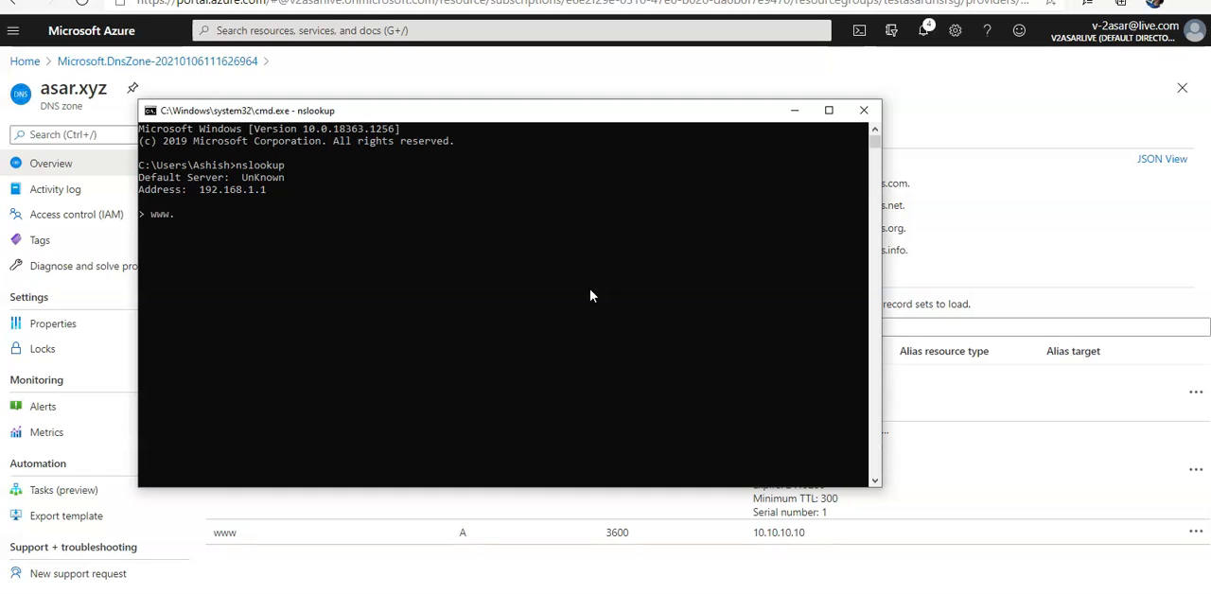
text(asar.xyz)
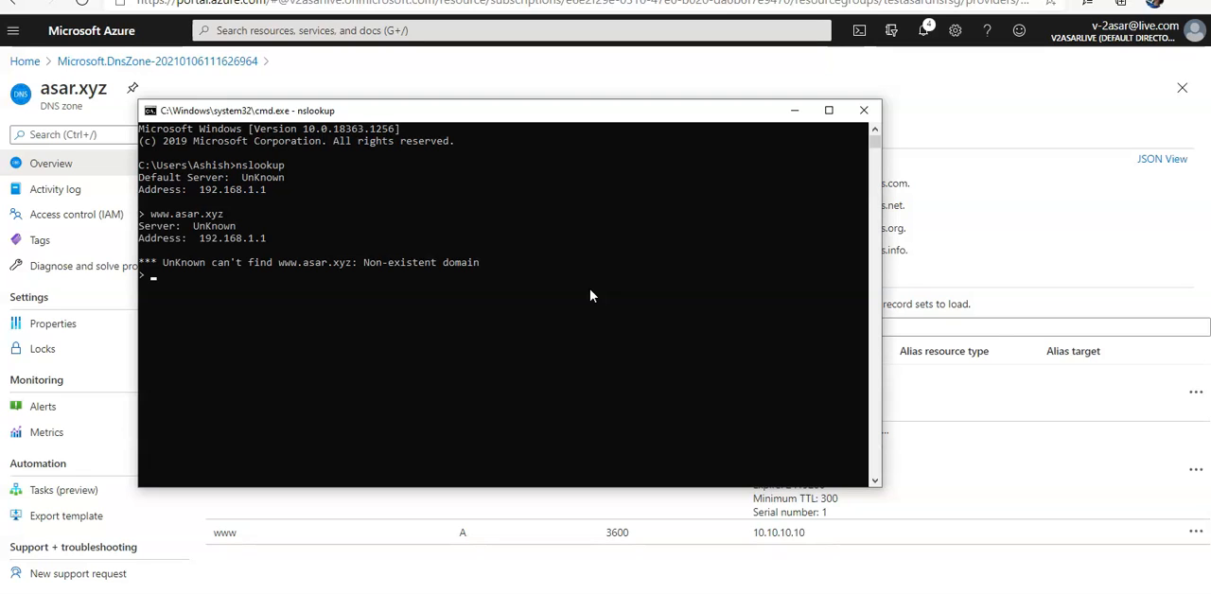
text(www.asar.xyz)
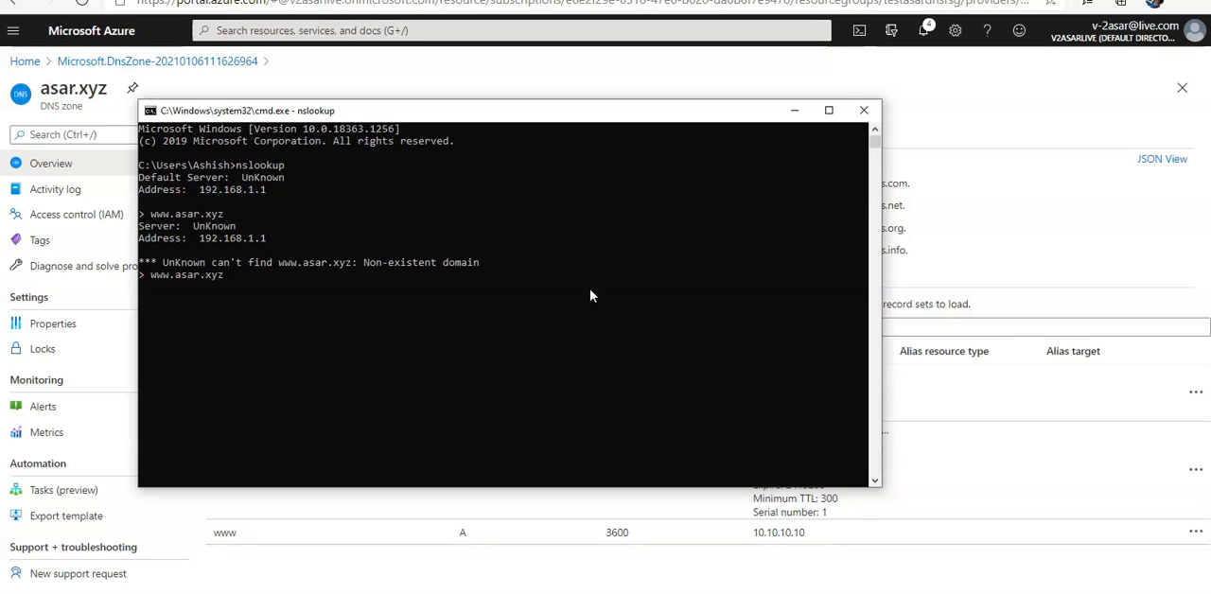
mouse_move(477, 305)
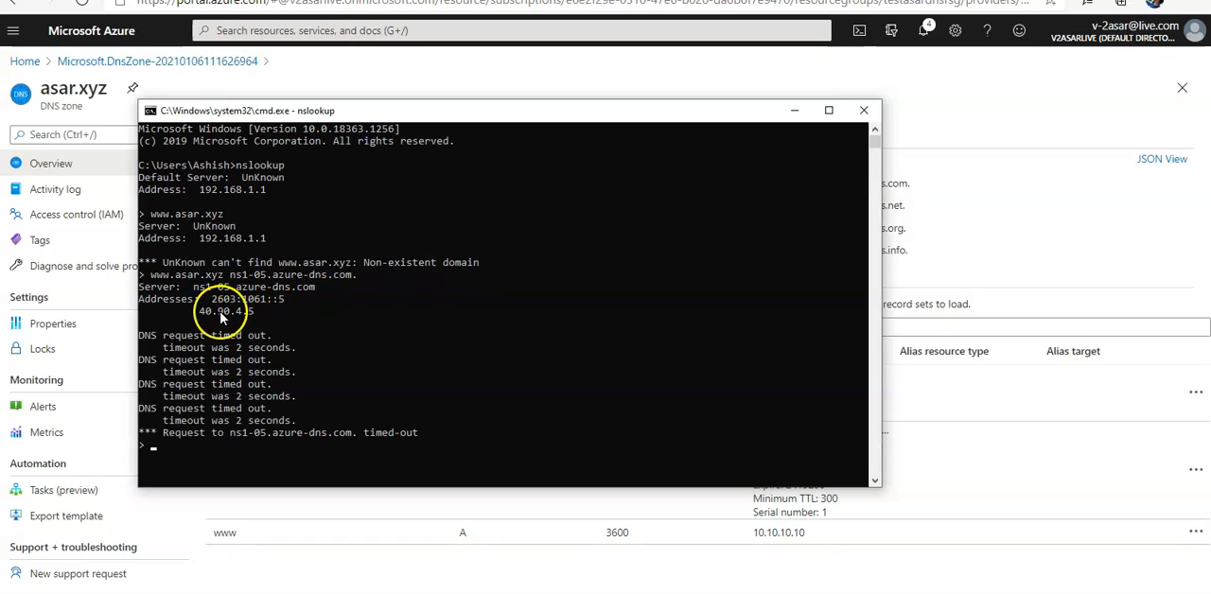
mouse_move(212, 329)
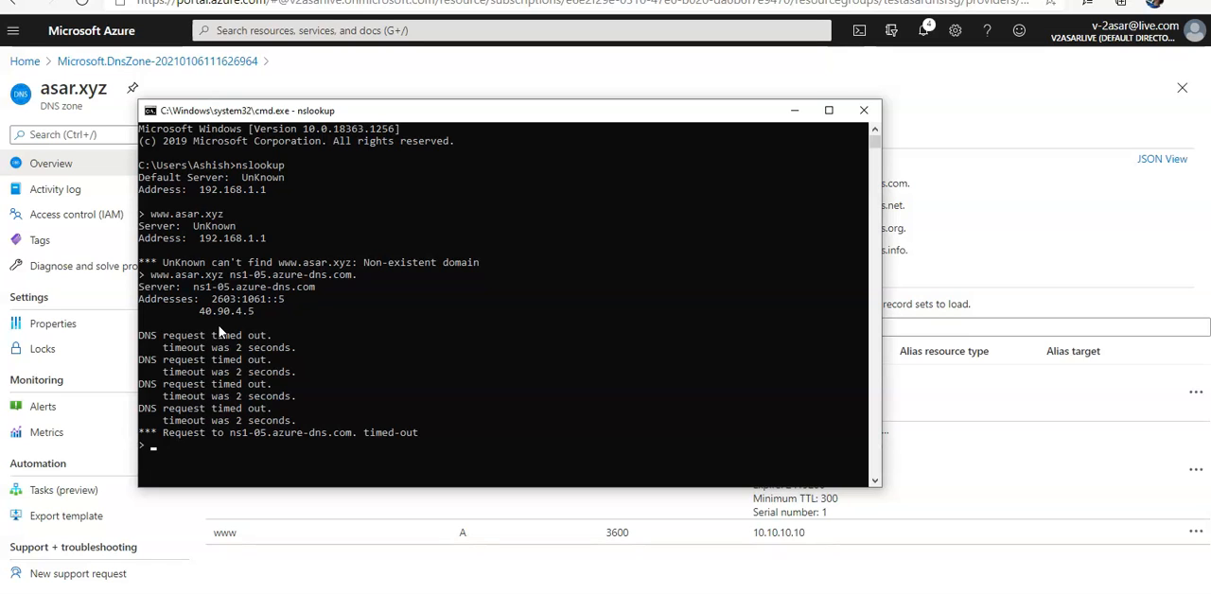
text(www.asar.xyz ns1-05.azure-dns.com.)
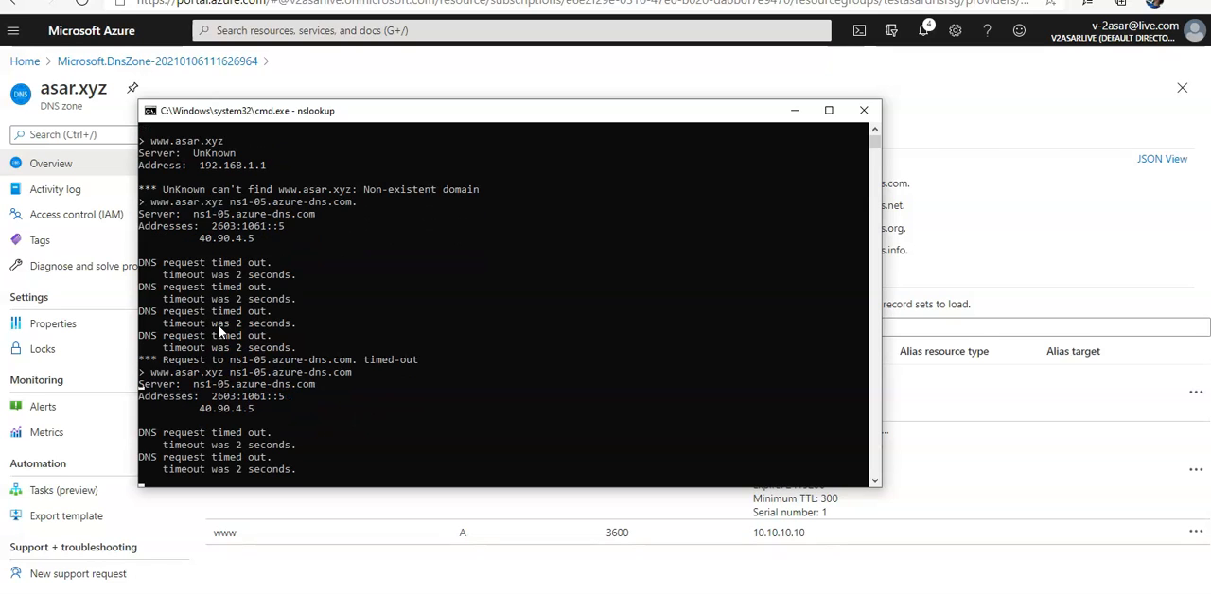
scroll(down, 3)
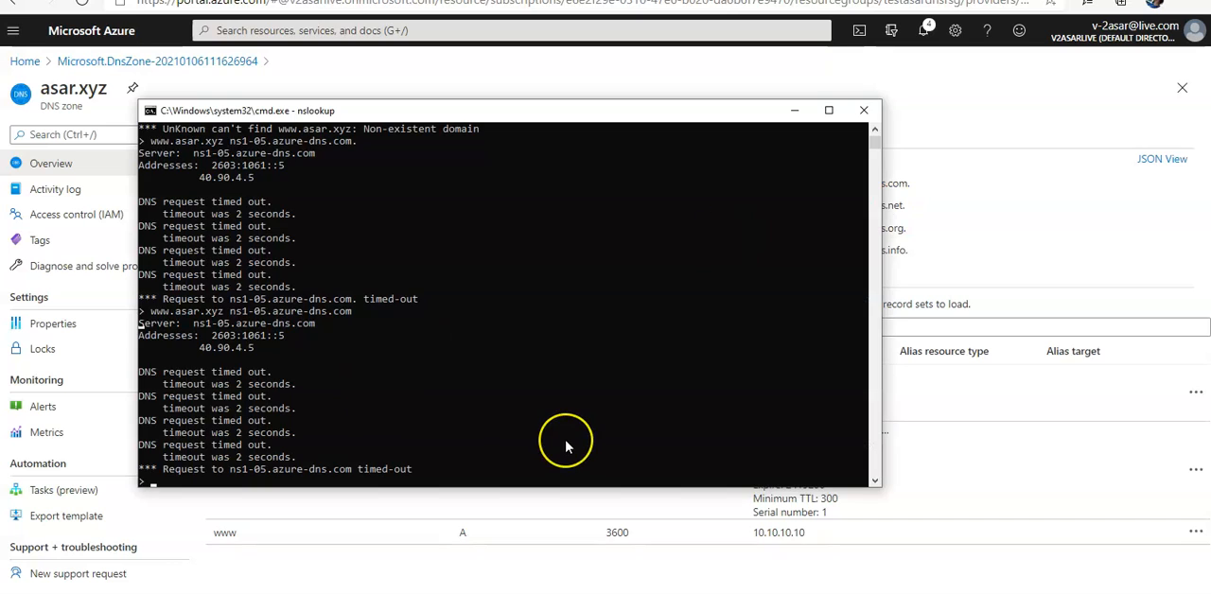
mouse_move(566, 443)
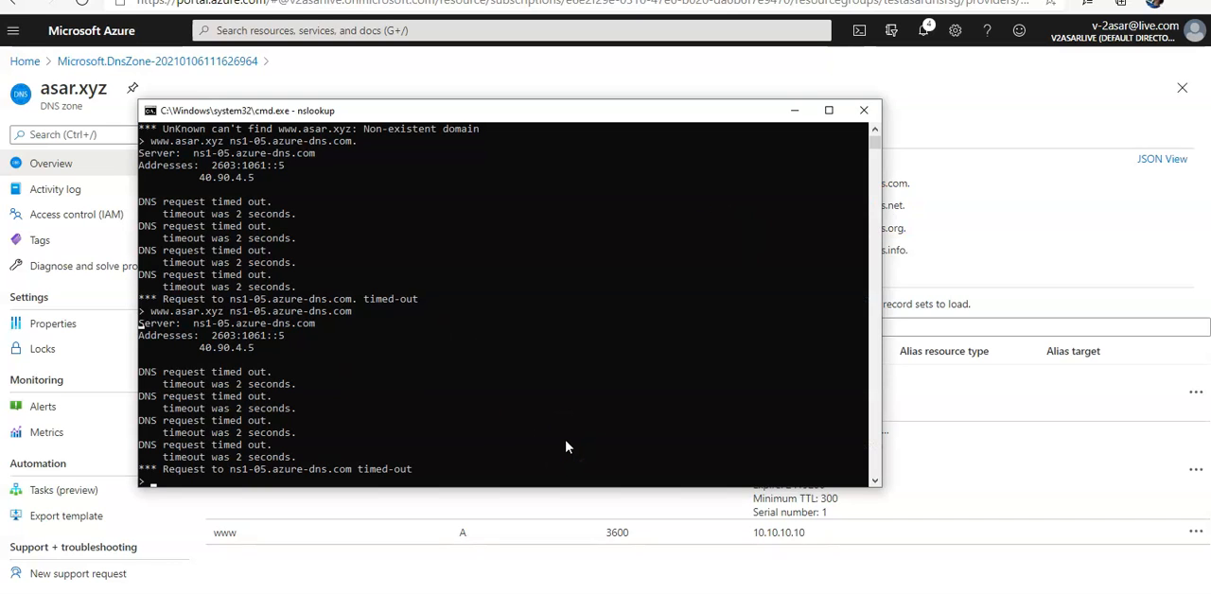
text(www.asar.xyz ns1-05.azure-dns.com)
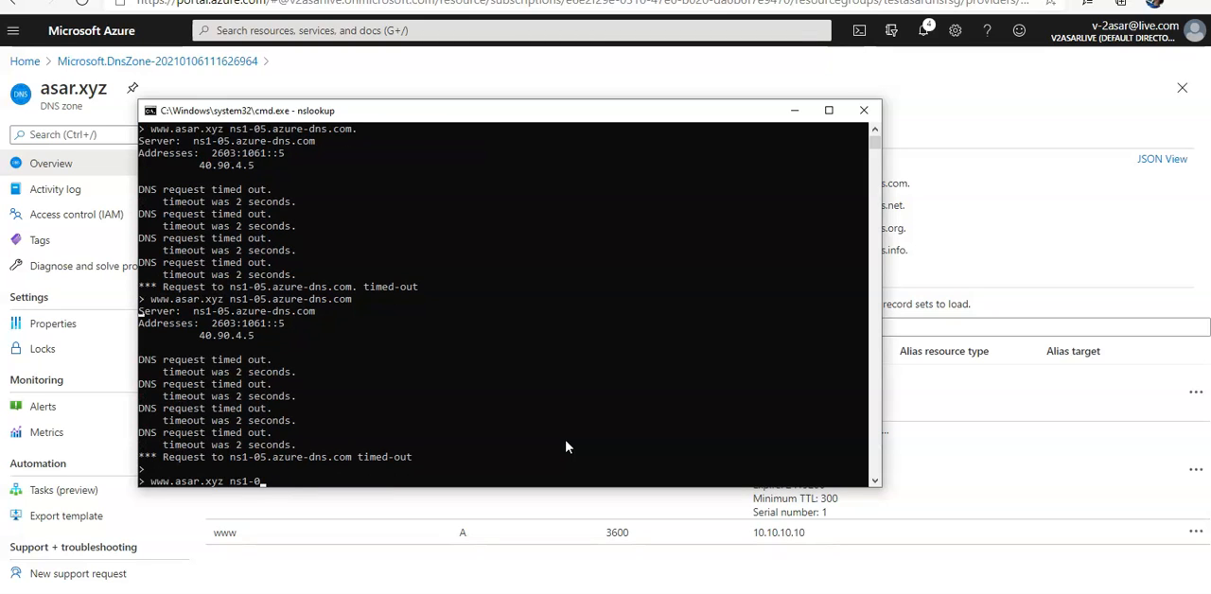
key(BackSpace)
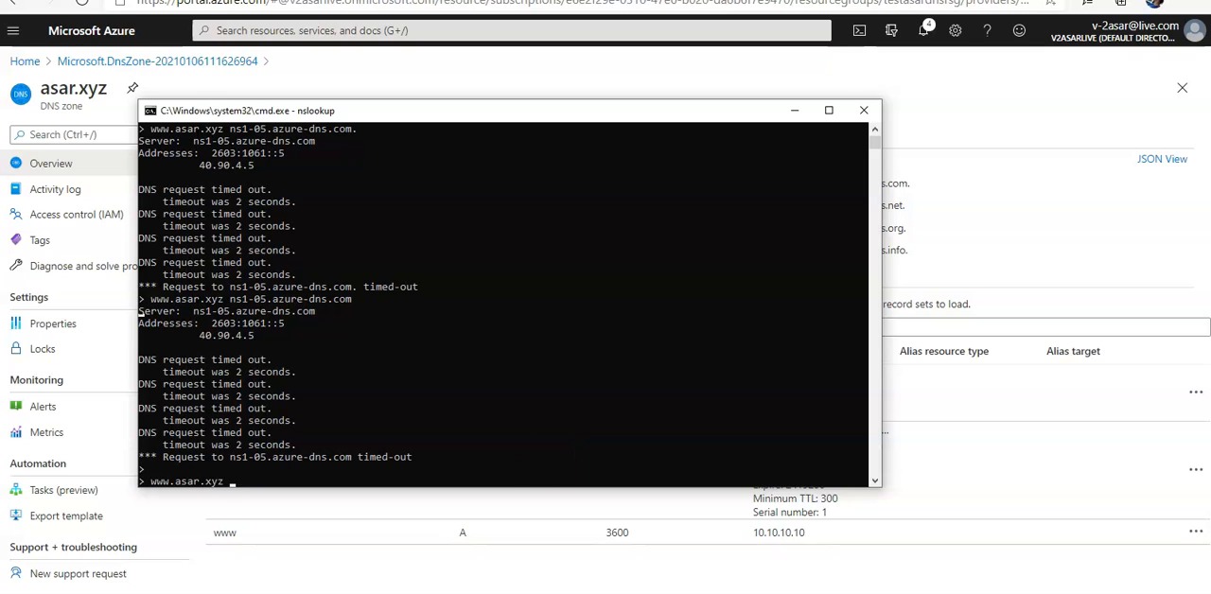
text(ns2-05.azure-dns.net.)
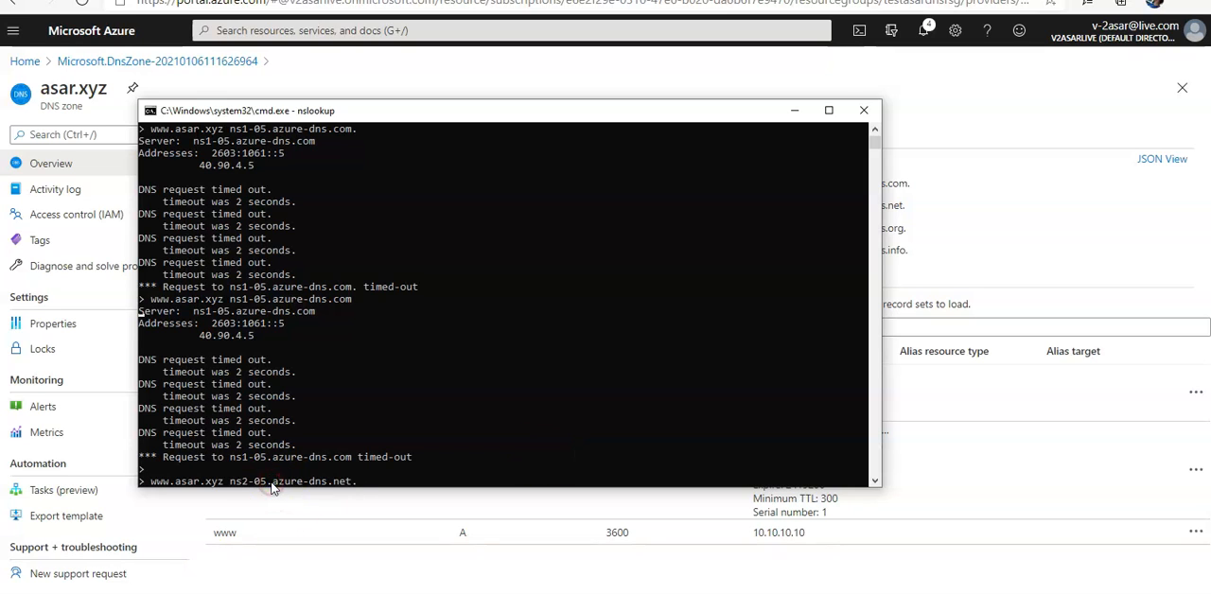